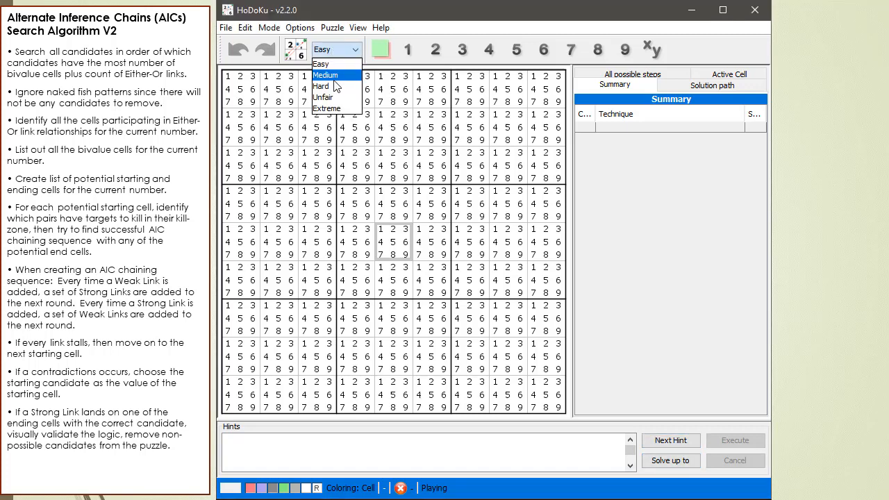
Generate a new sudoku with the difficulty set to Unfair.
left_click(323, 97)
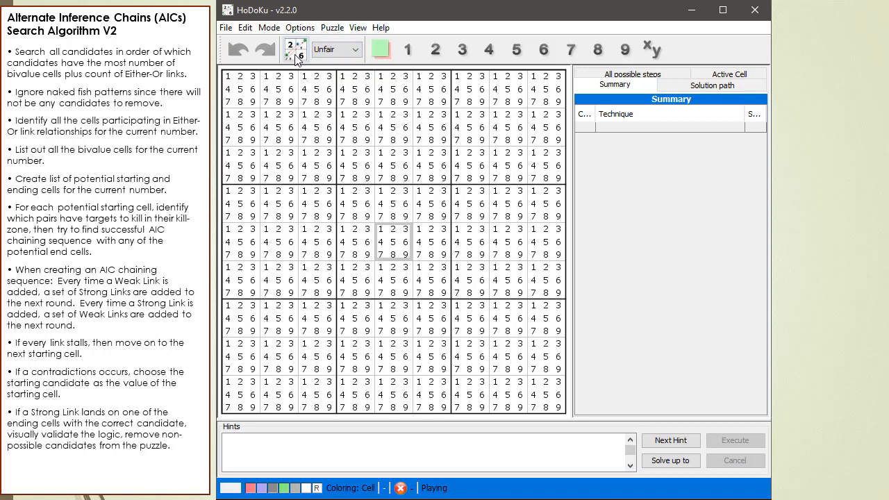
mouse_move(295, 54)
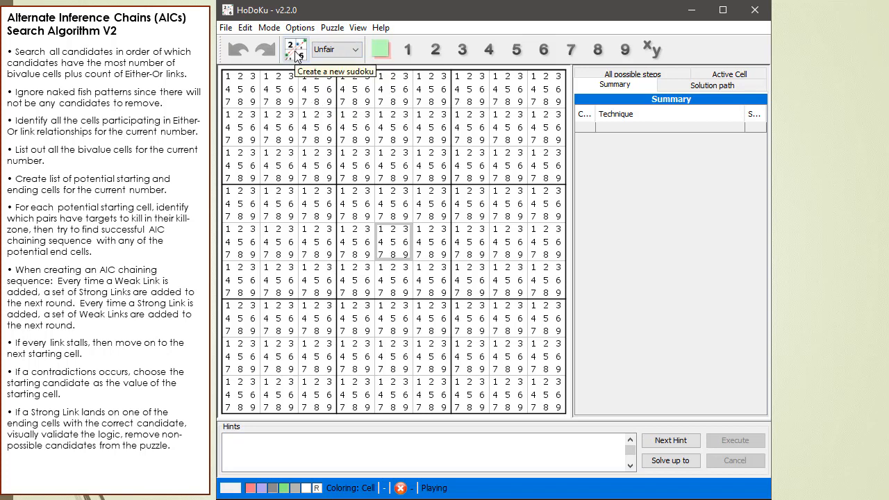
left_click(289, 50)
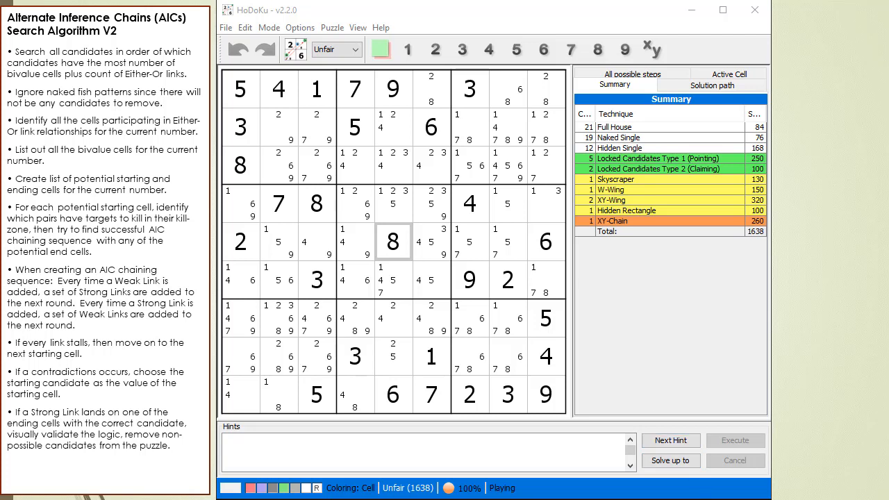
mouse_move(675, 350)
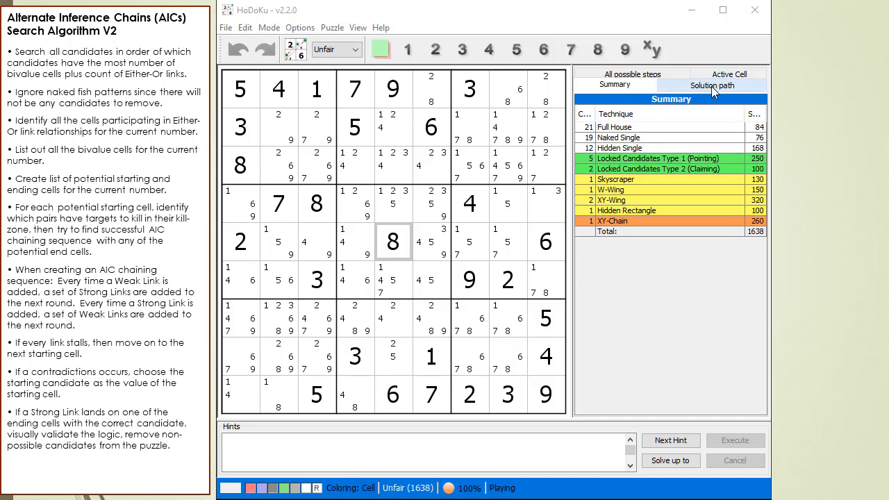
From the solution path, solve all steps before the W-Wing and clear its hint.
left_click(711, 84)
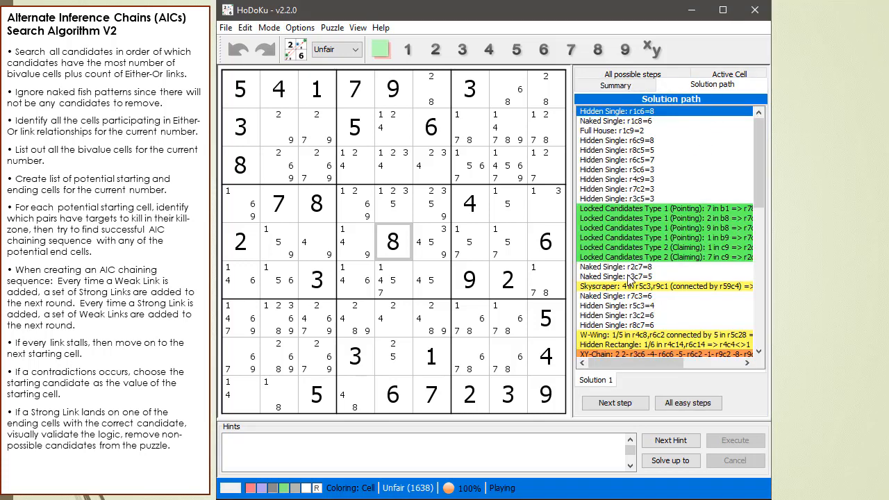
left_click(659, 335)
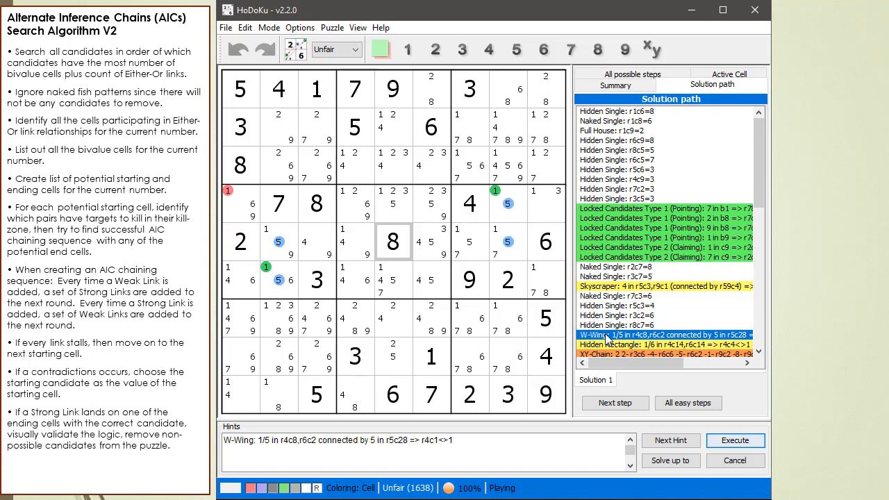
right_click(608, 334)
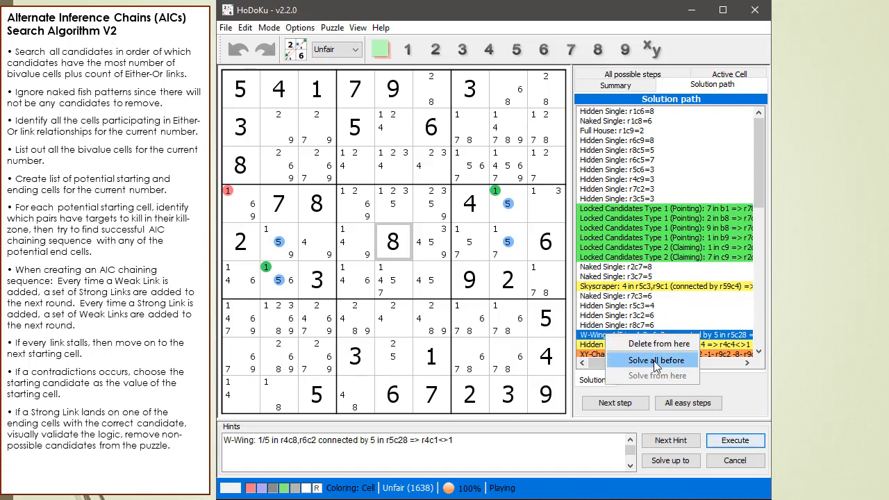
left_click(656, 360)
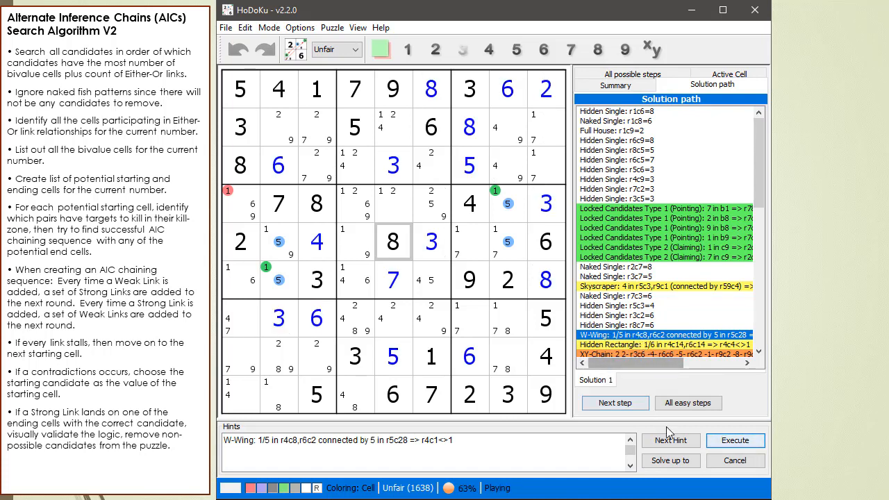
left_click(735, 440)
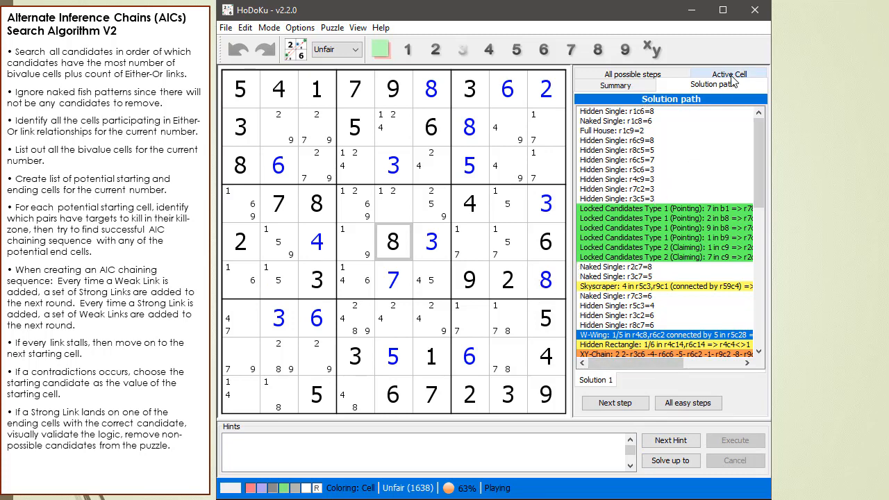
Show the Active Cell panel for setting values and colouring cells.
left_click(727, 84)
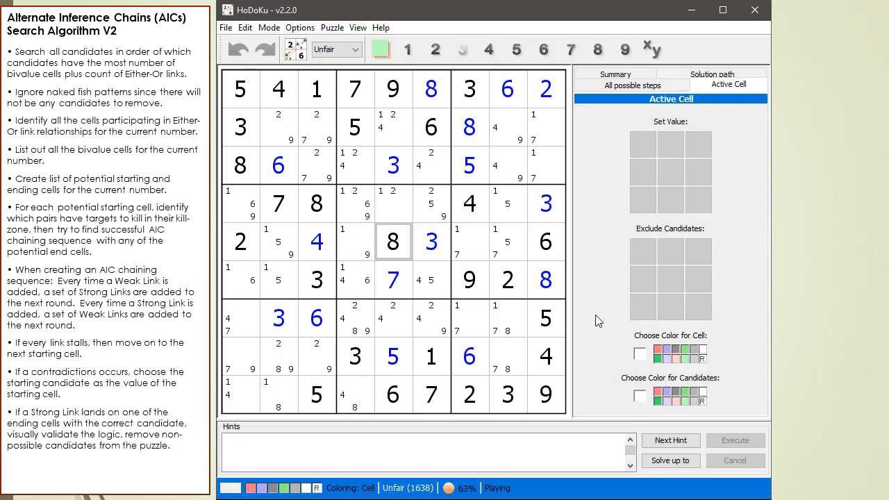
mouse_move(740, 311)
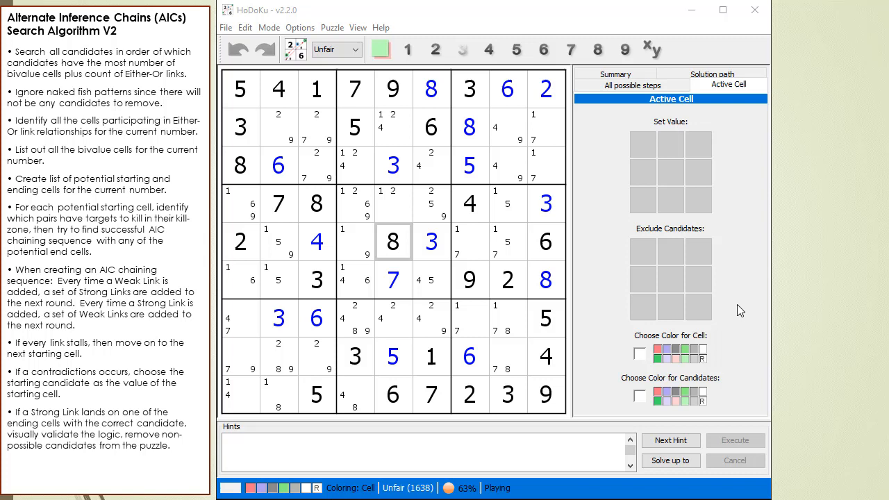
mouse_move(705, 393)
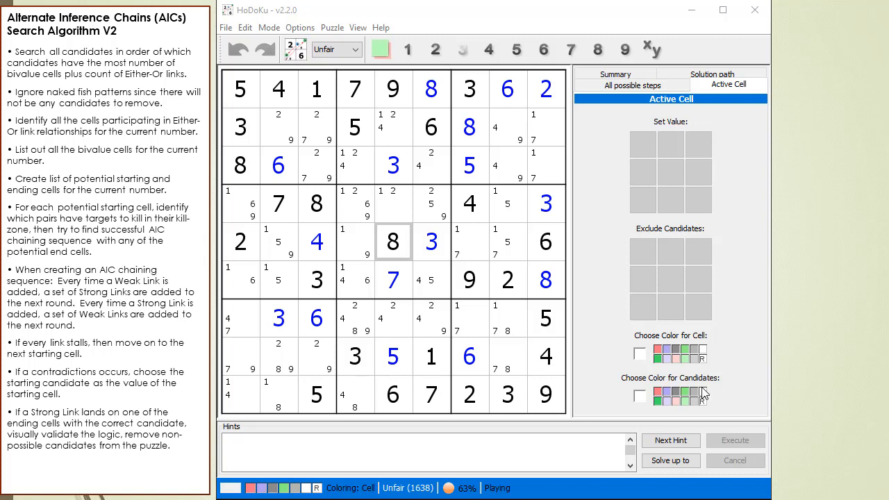
mouse_move(659, 272)
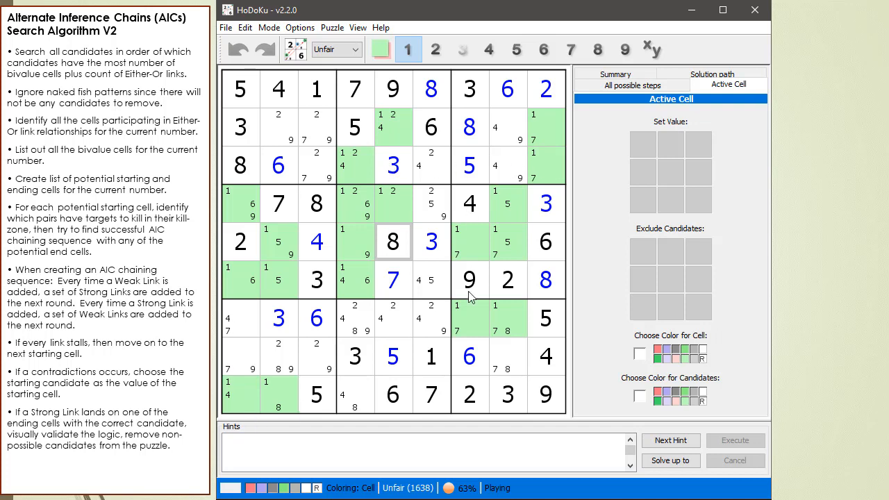
Highlight cells holding candidates 2, 4, 5, 6 and 7 in turn to review the grid.
left_click(435, 50)
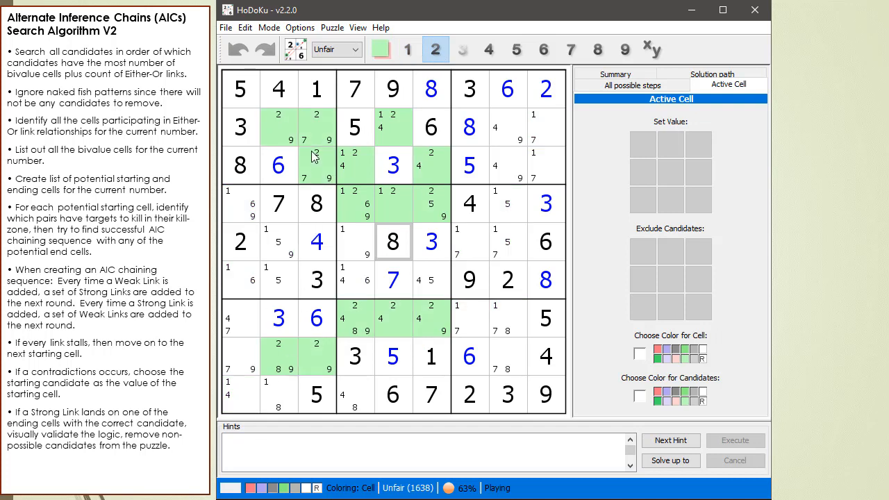
mouse_move(428, 350)
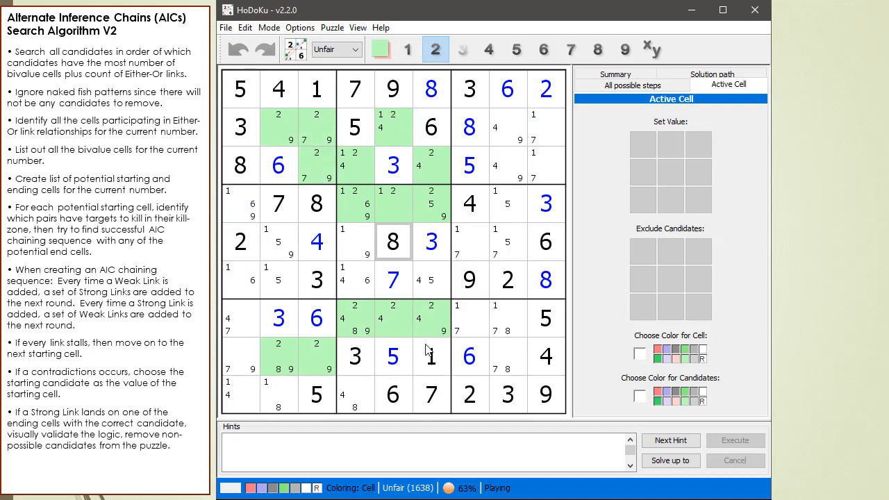
left_click(489, 50)
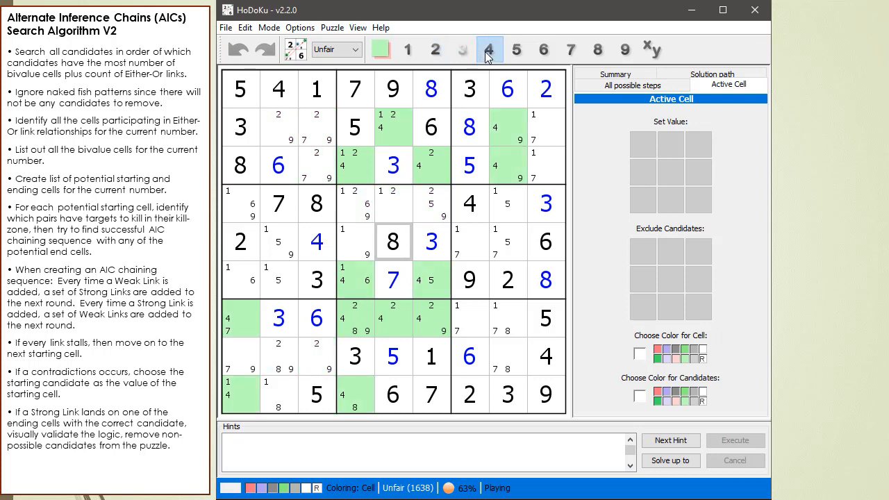
mouse_move(466, 287)
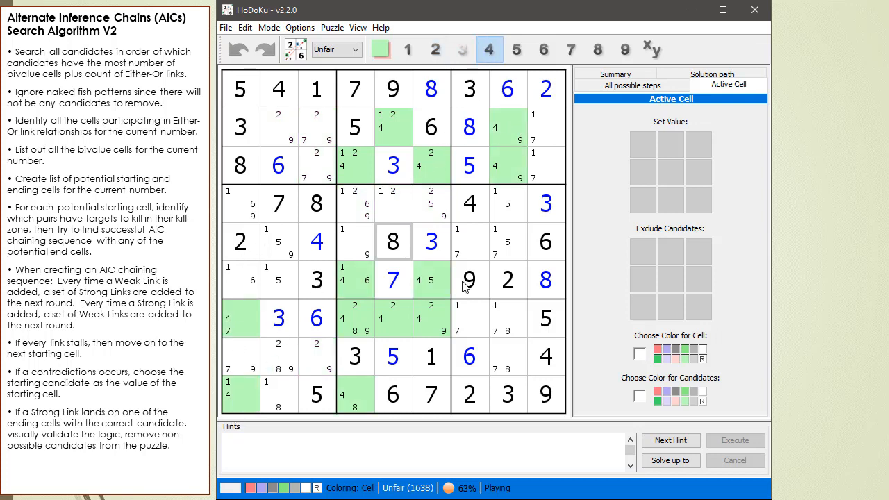
left_click(517, 50)
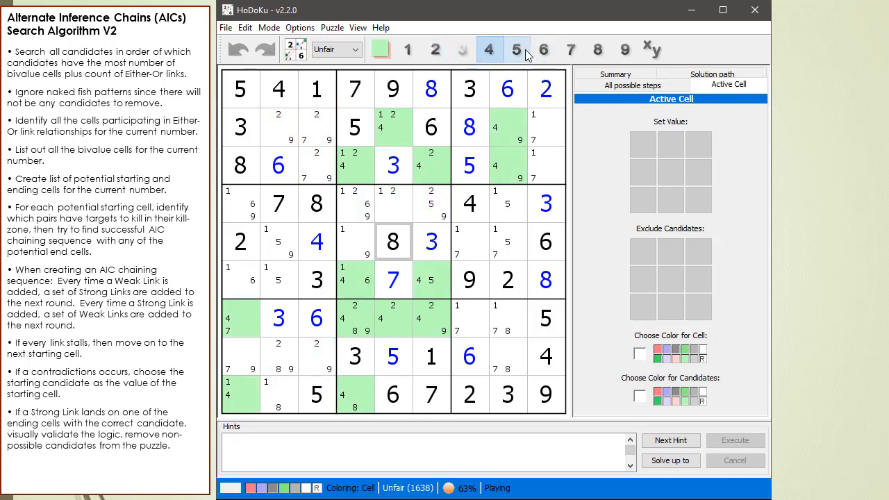
left_click(517, 50)
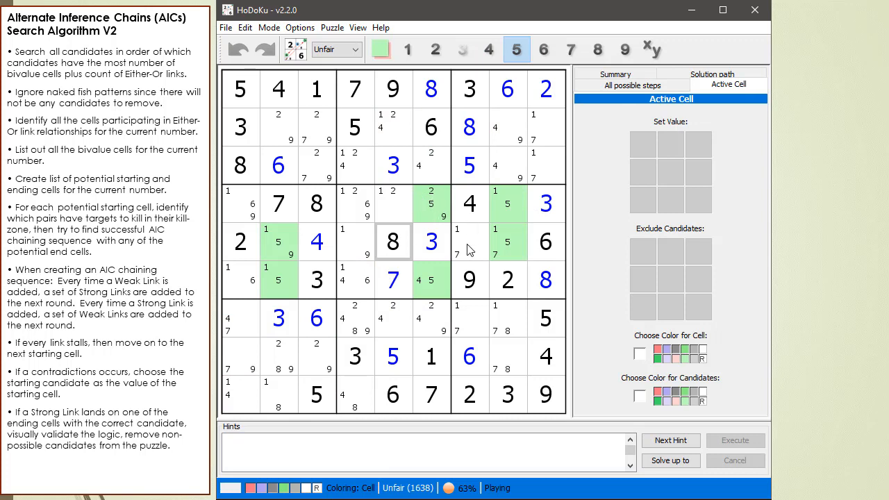
mouse_move(543, 50)
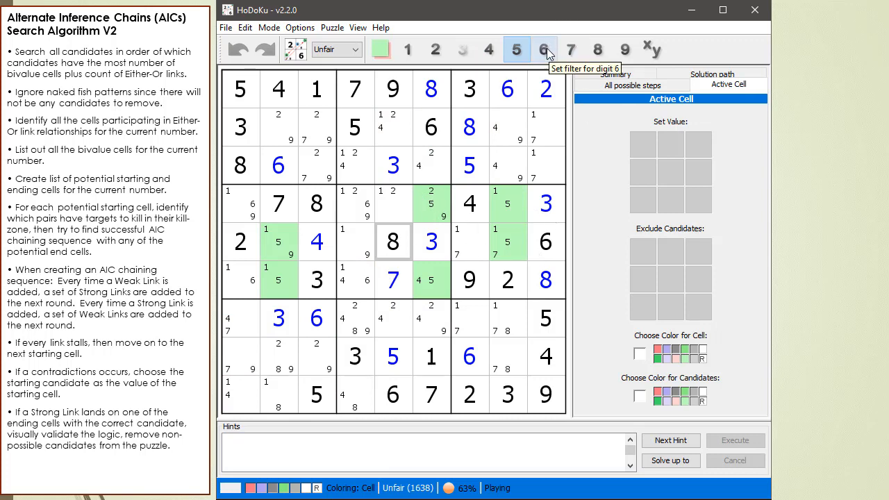
left_click(543, 50)
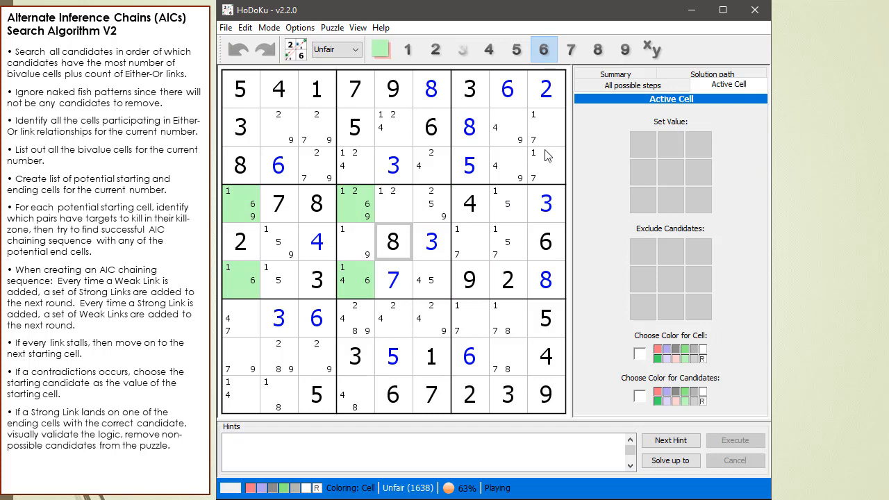
left_click(570, 50)
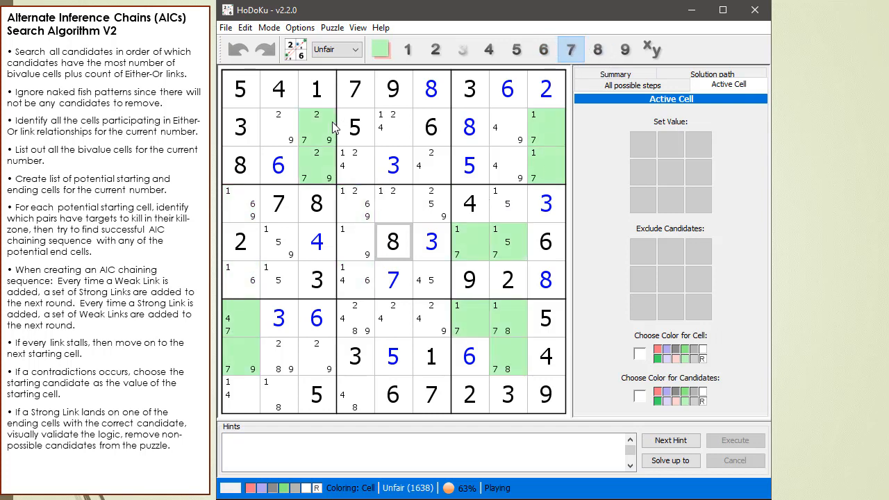
mouse_move(438, 232)
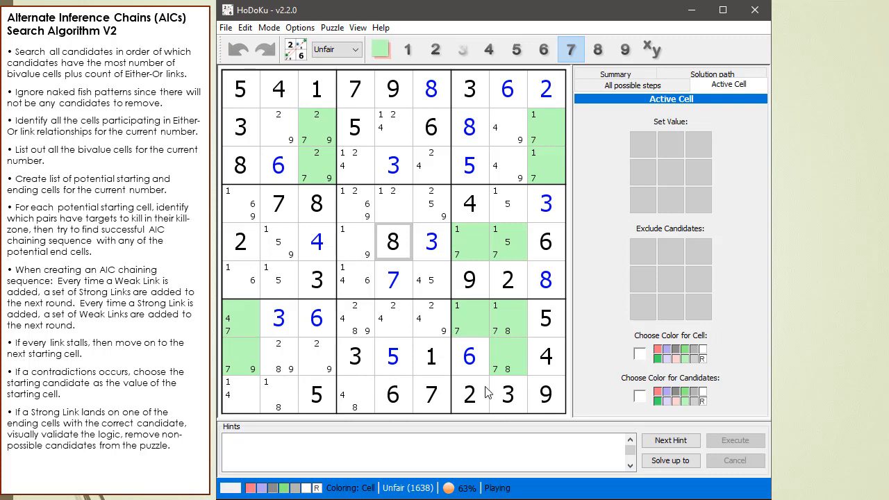
mouse_move(547, 125)
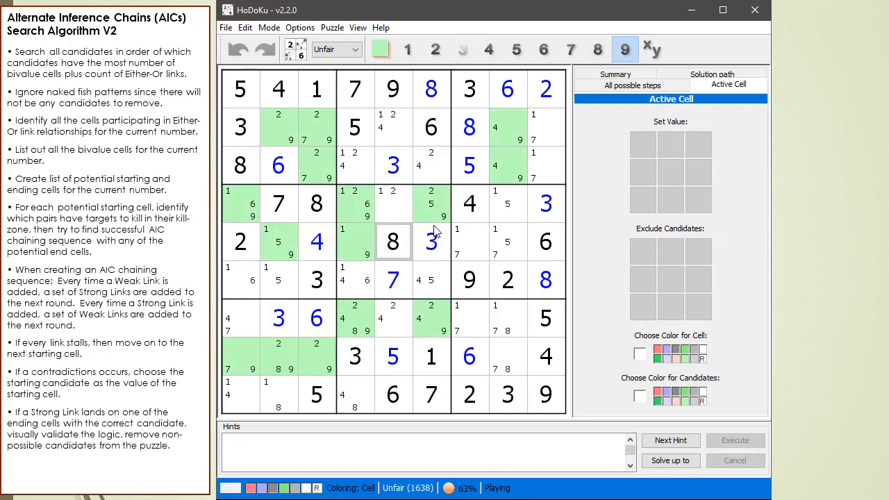
mouse_move(589, 153)
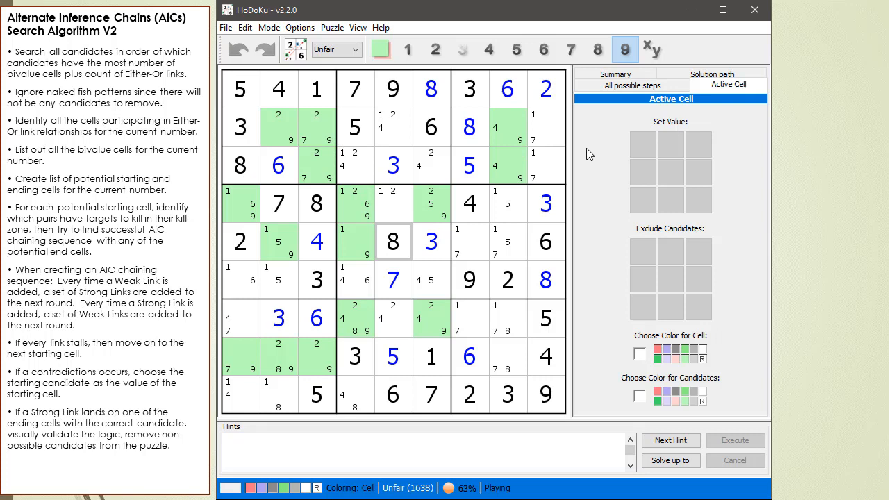
mouse_move(582, 153)
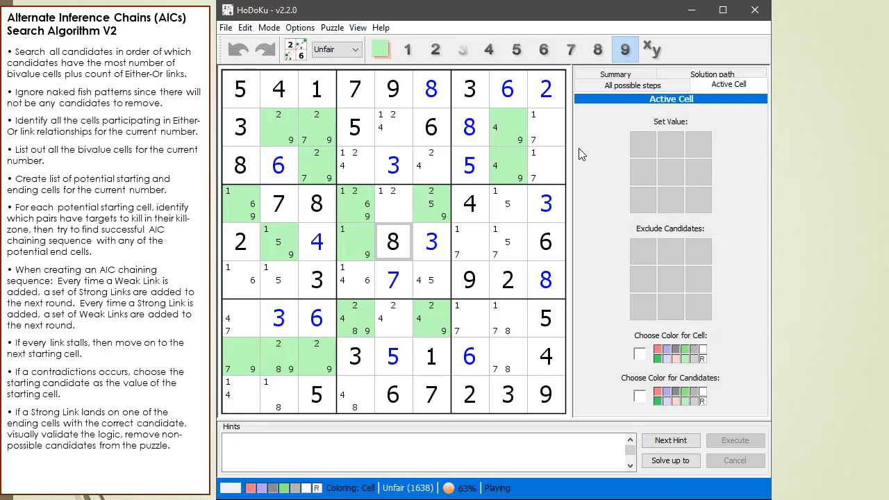
mouse_move(588, 230)
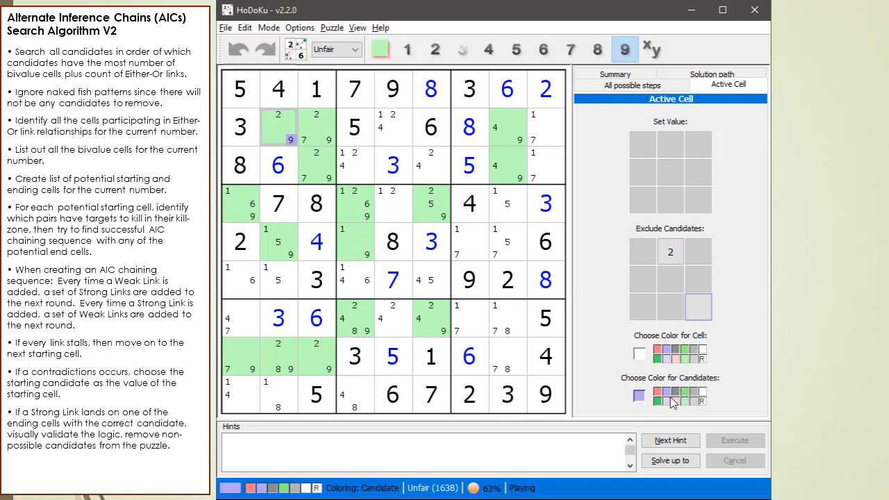
Colour a chain of 9 candidates grey across rows 2, 3, 5 and 8.
left_click(239, 127)
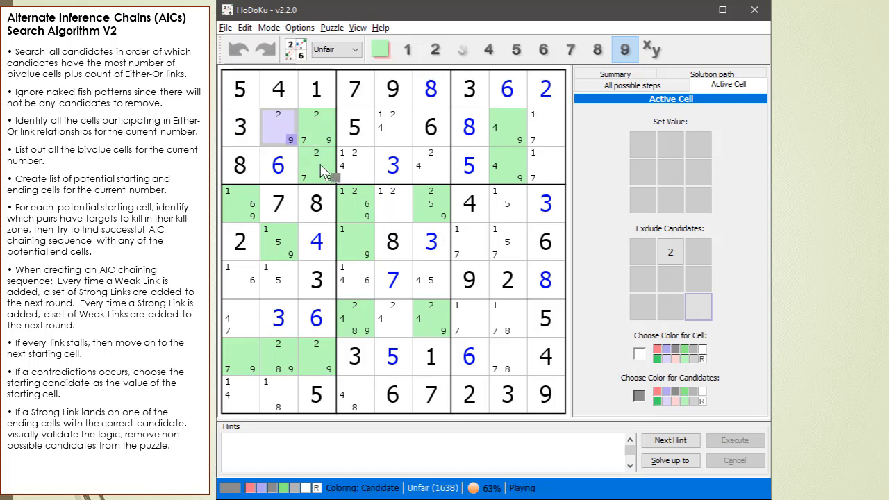
mouse_move(339, 193)
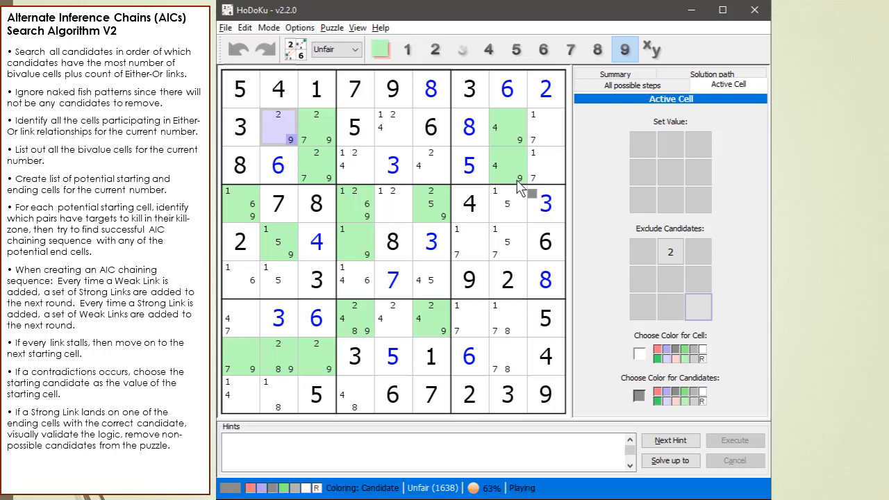
left_click(507, 166)
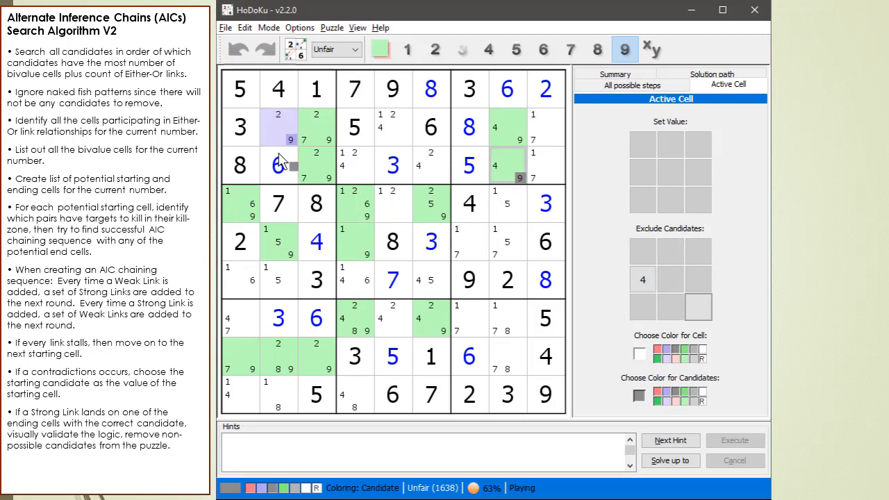
mouse_move(290, 262)
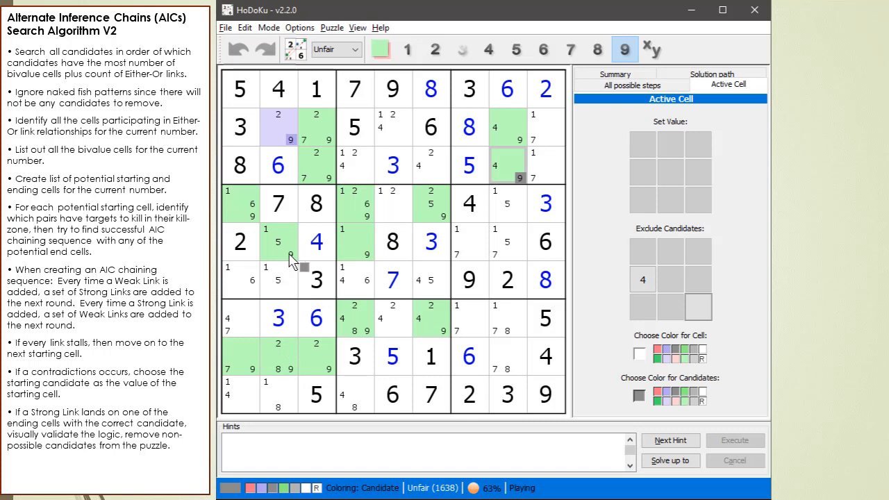
left_click(278, 242)
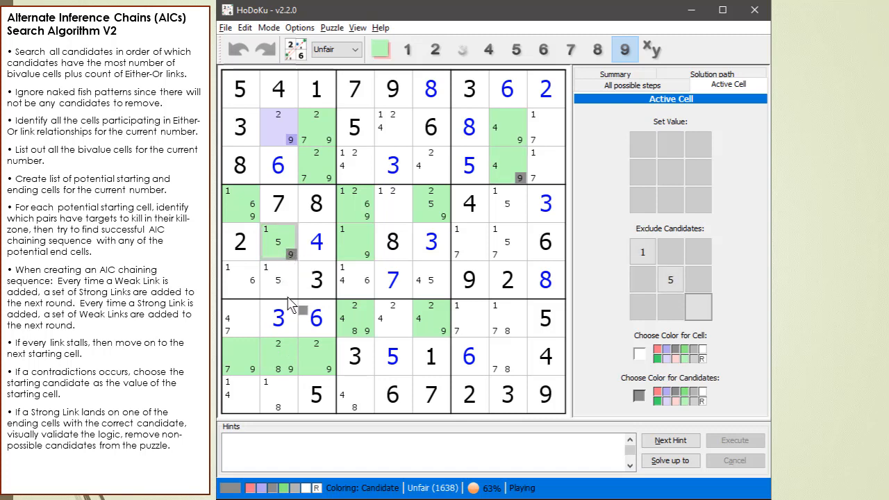
mouse_move(294, 372)
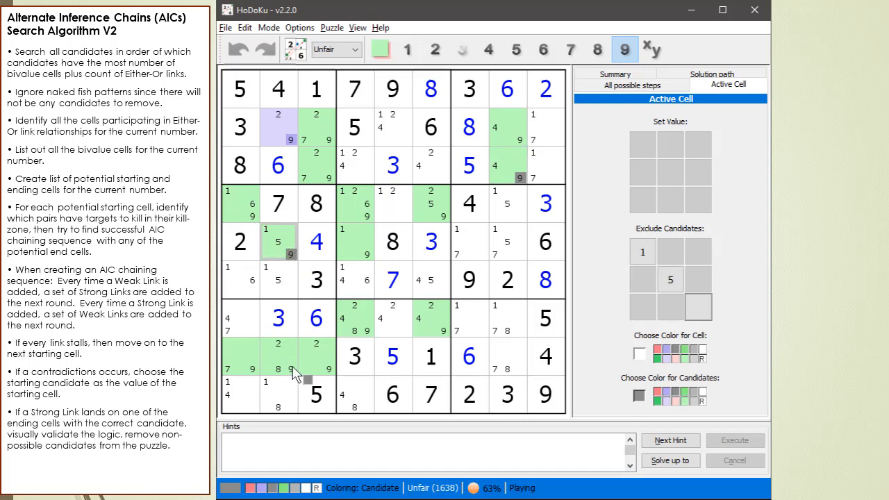
mouse_move(239, 374)
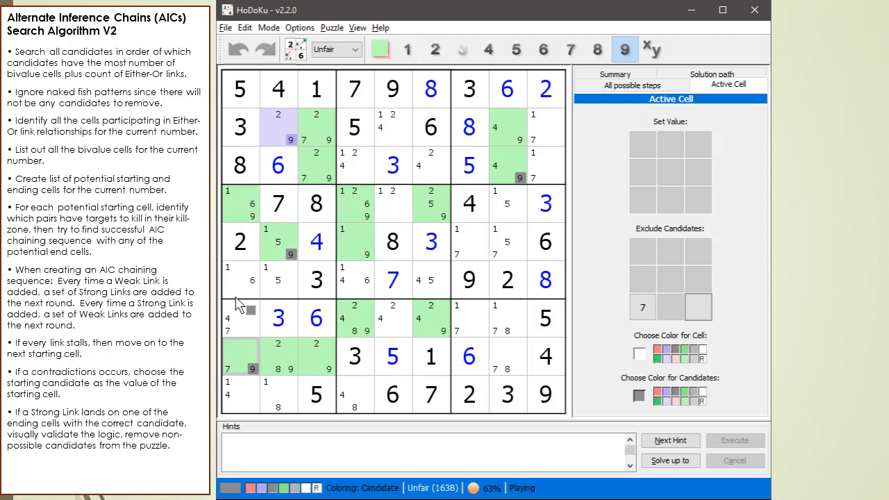
mouse_move(295, 375)
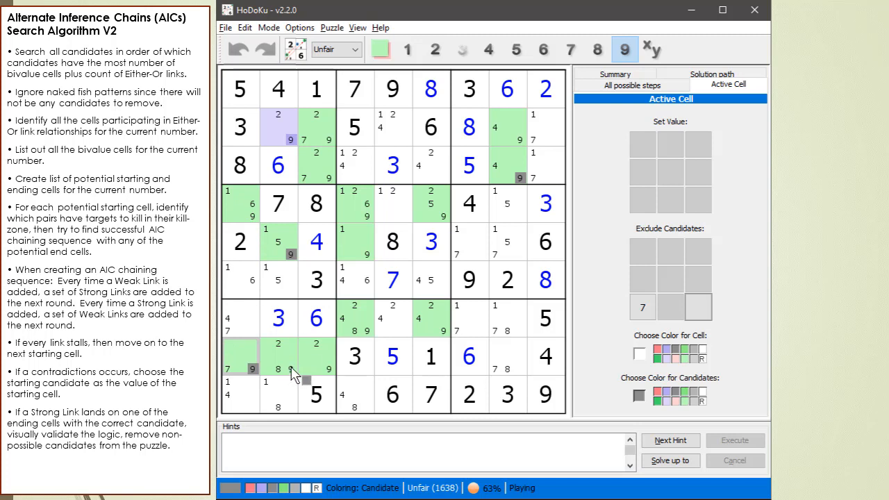
mouse_move(336, 374)
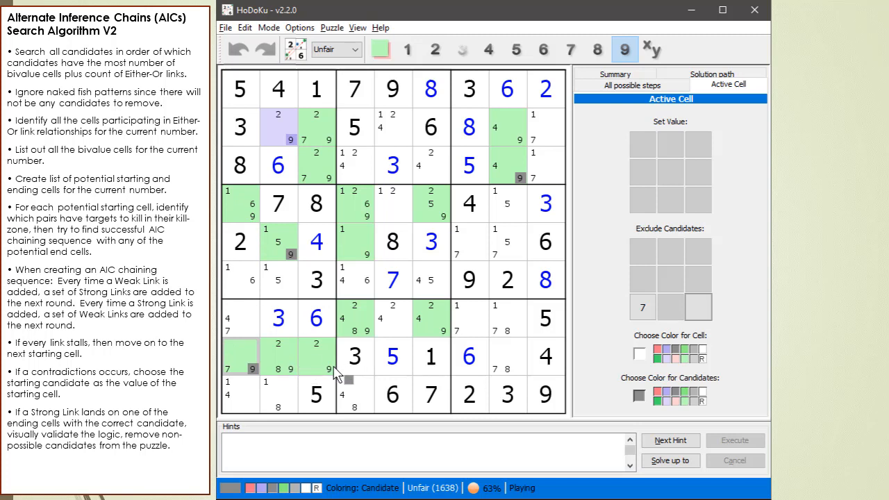
mouse_move(331, 139)
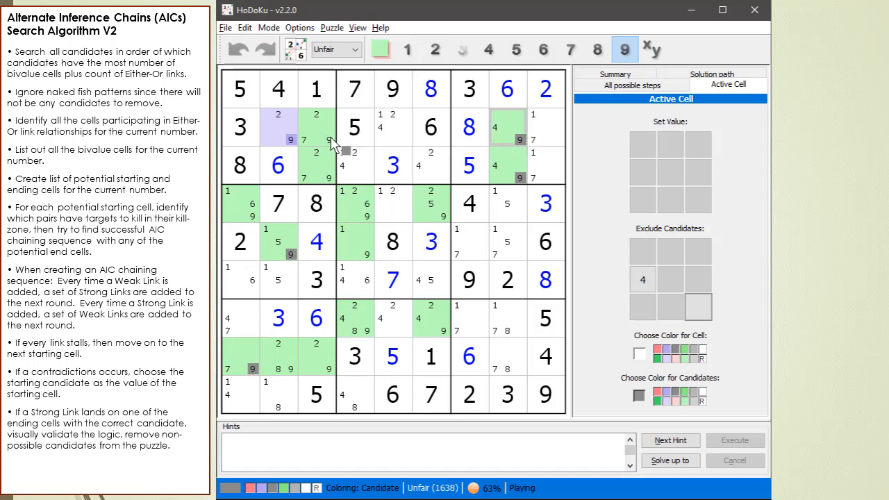
left_click(639, 396)
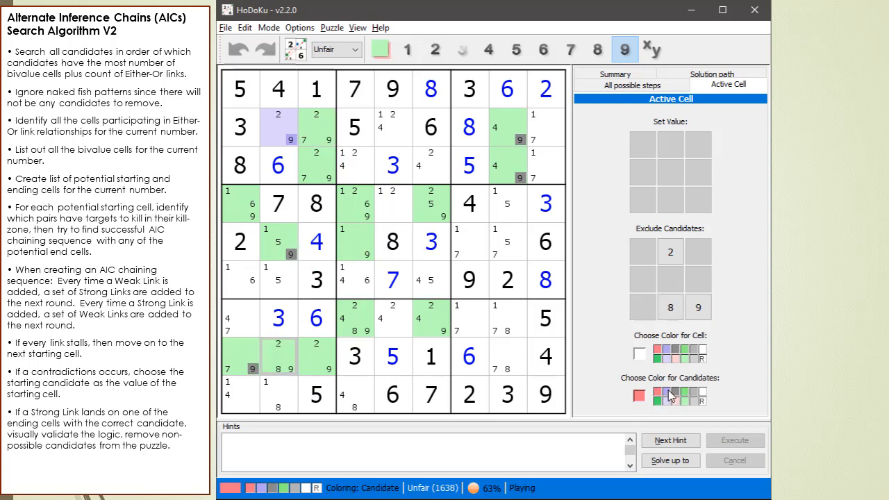
Filter on candidate 2 and colour two 2 candidates in rows 2 and 8 on the chain.
left_click(639, 395)
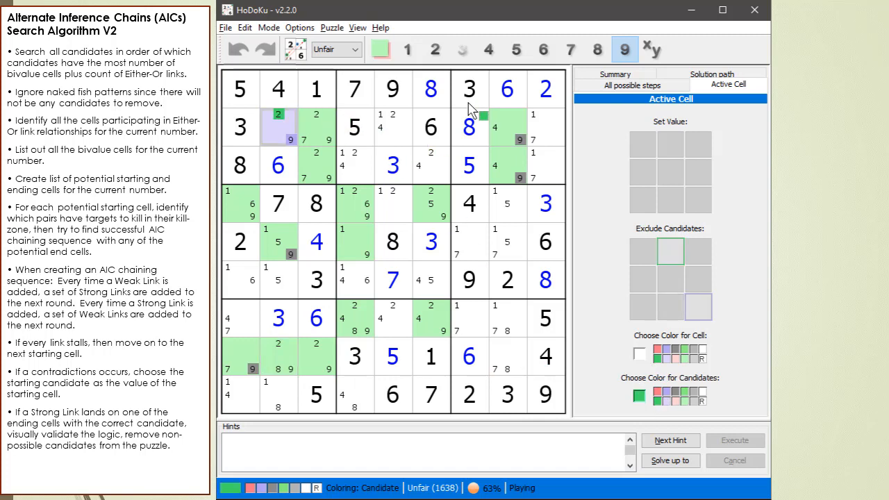
left_click(434, 50)
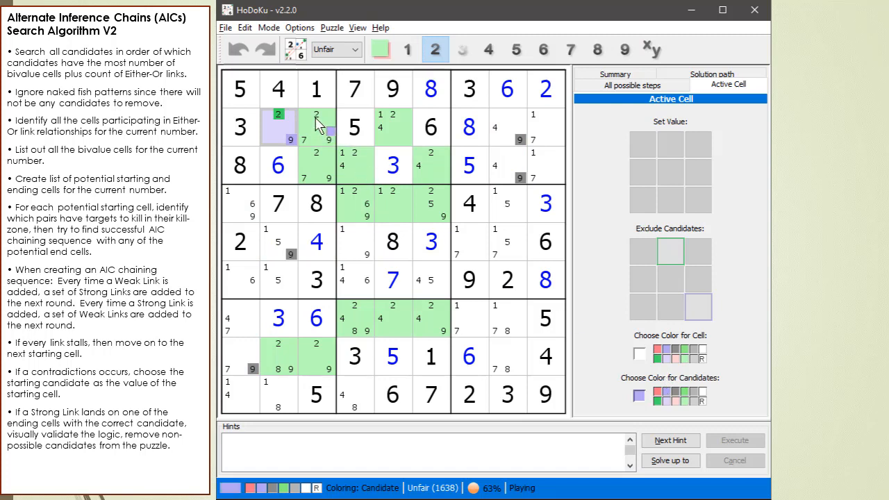
left_click(392, 128)
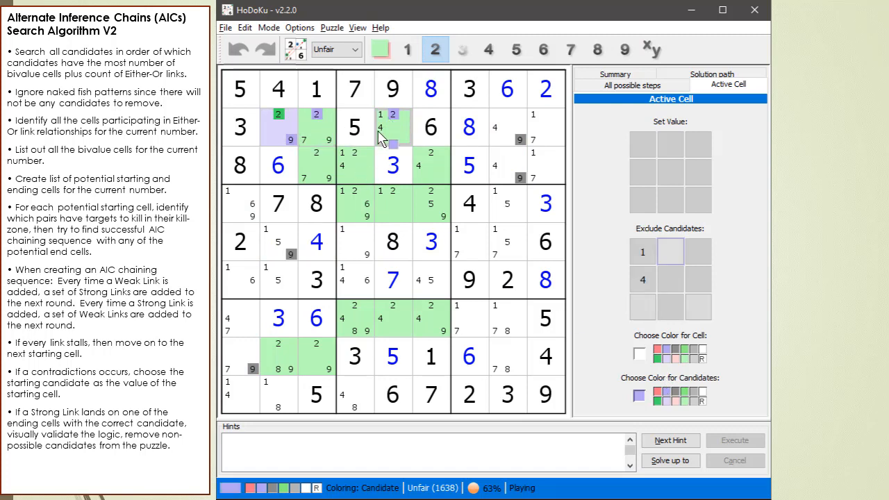
left_click(277, 354)
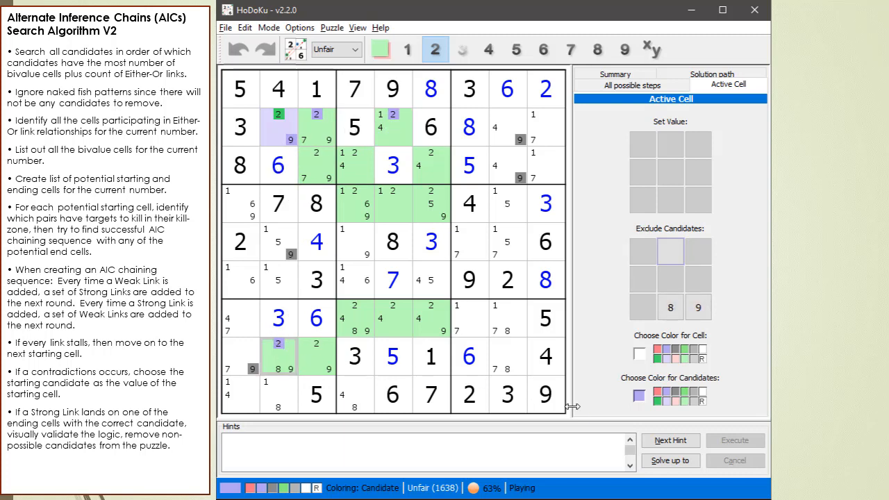
Colour a further 2 candidate green, then reset the candidate colouring.
left_click(639, 394)
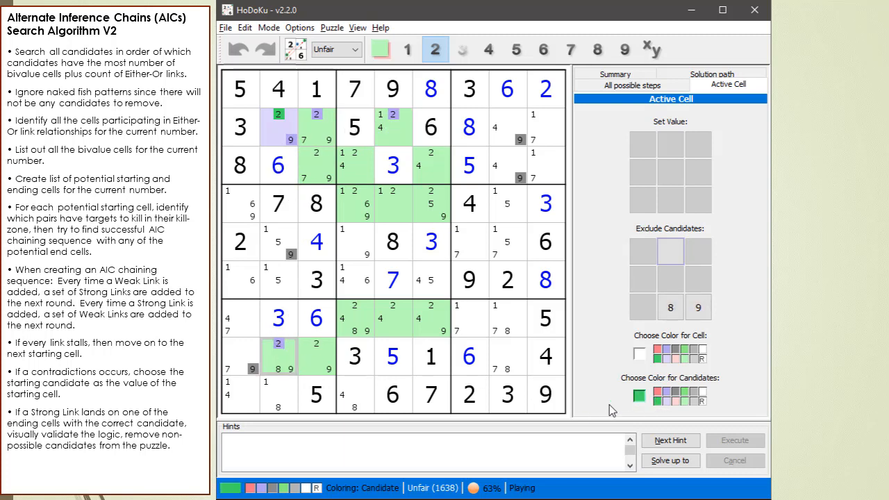
left_click(317, 354)
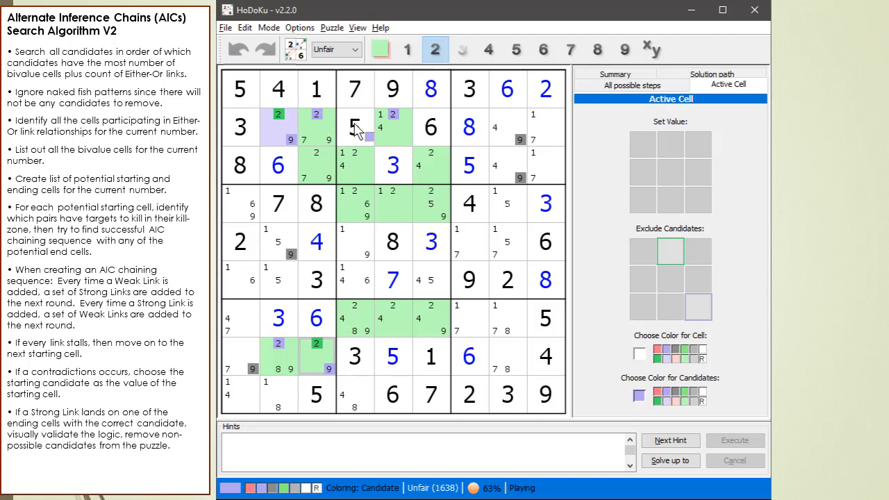
left_click(356, 126)
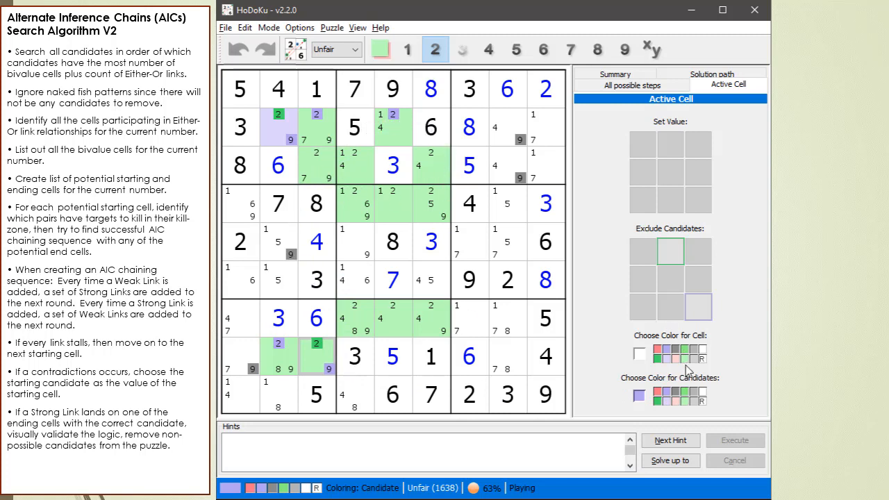
mouse_move(658, 355)
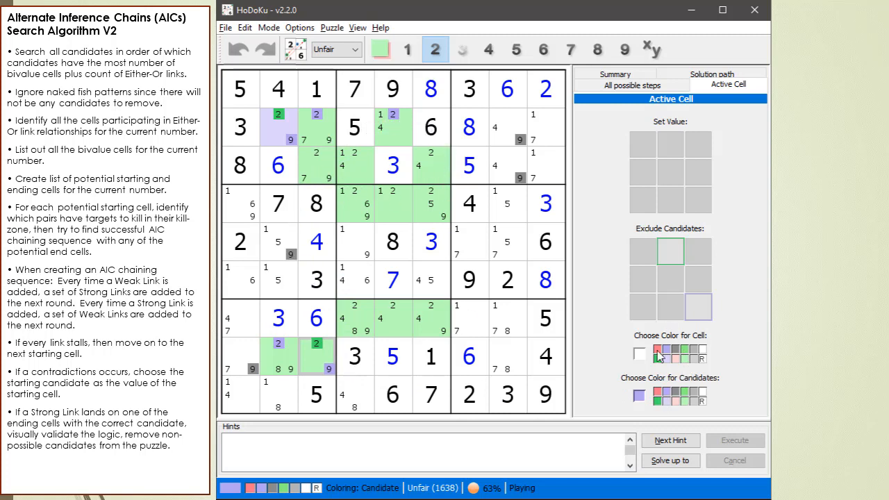
left_click(625, 50)
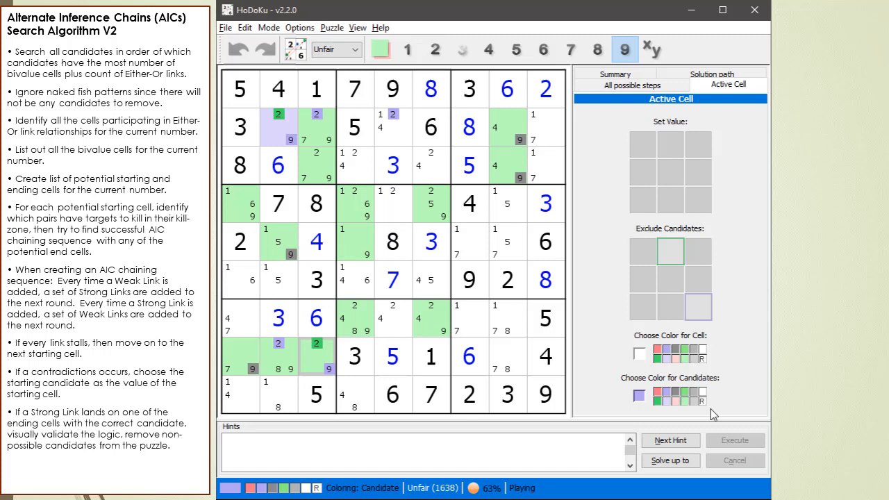
mouse_move(707, 408)
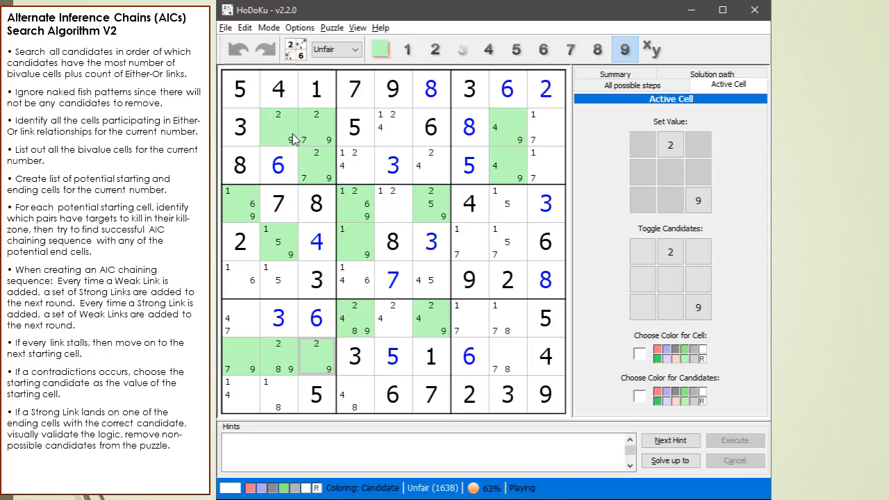
mouse_move(327, 171)
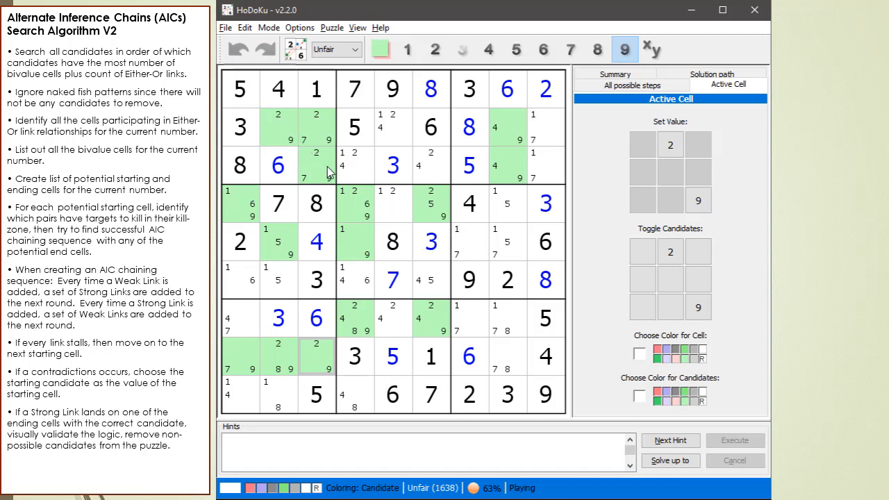
mouse_move(325, 172)
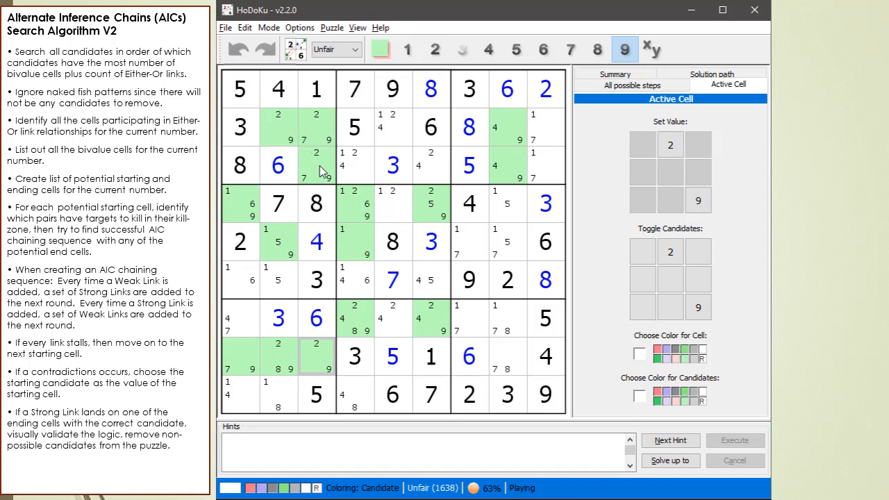
mouse_move(526, 174)
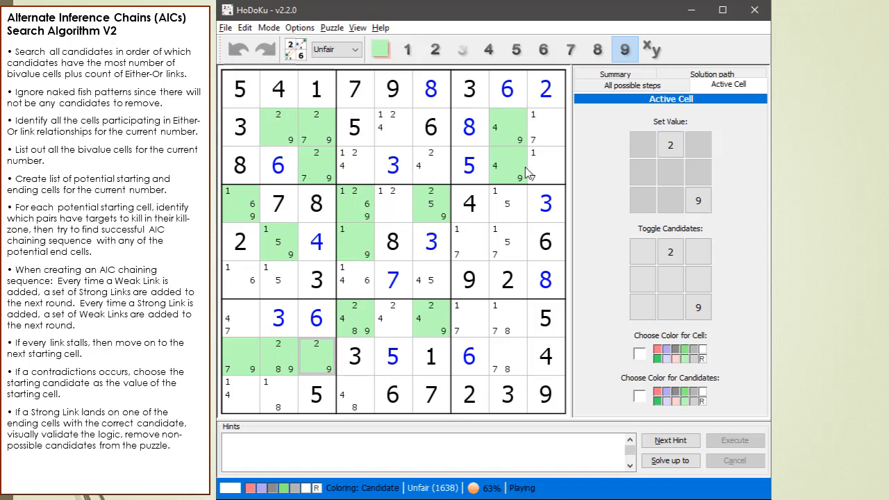
mouse_move(525, 172)
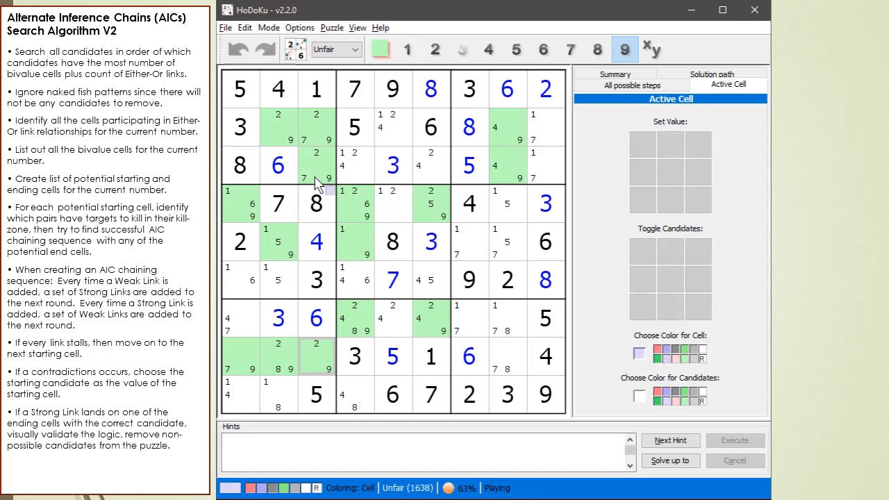
Shade a chain cell purple, mark the 9 in the 1 6 9 cell, and colour an end 9 red.
left_click(316, 165)
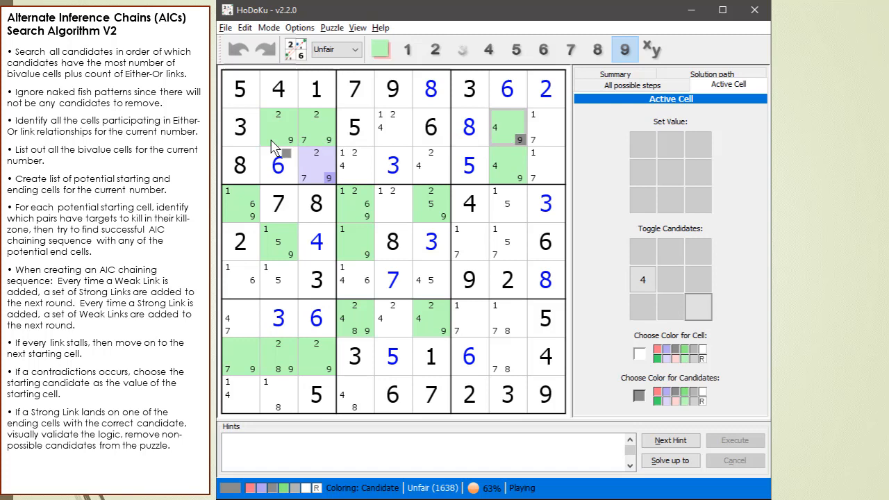
mouse_move(238, 200)
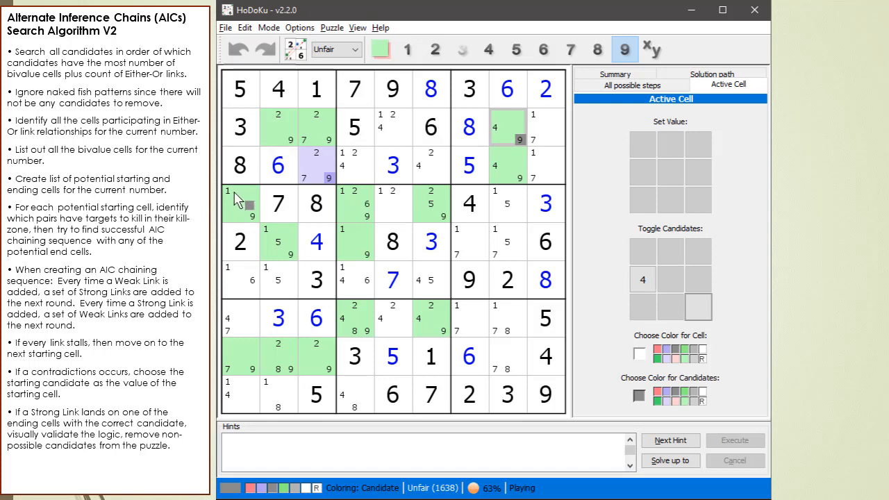
left_click(239, 355)
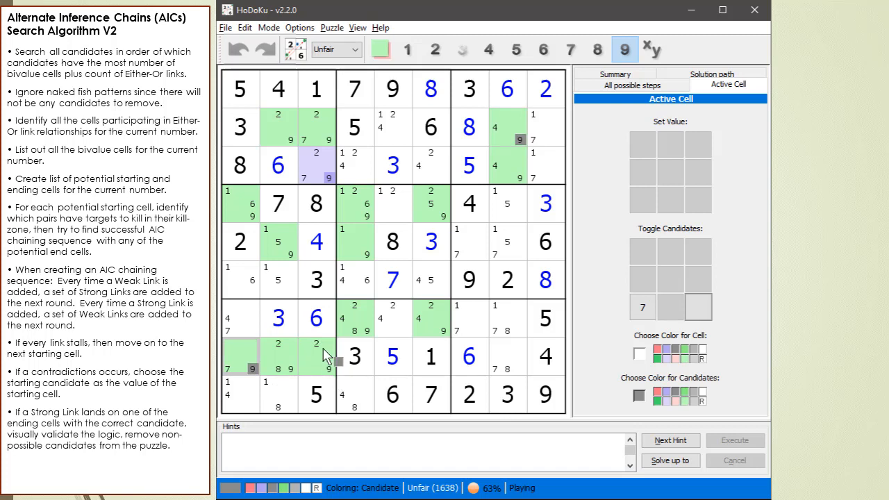
mouse_move(331, 375)
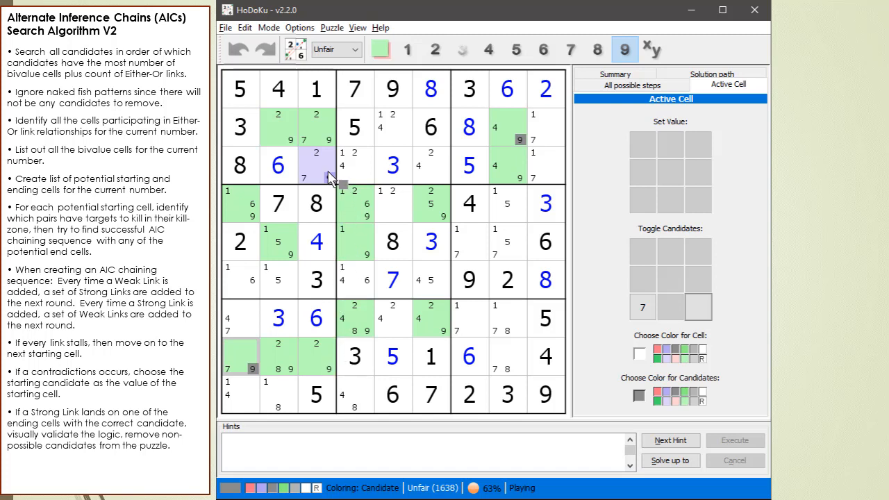
mouse_move(263, 253)
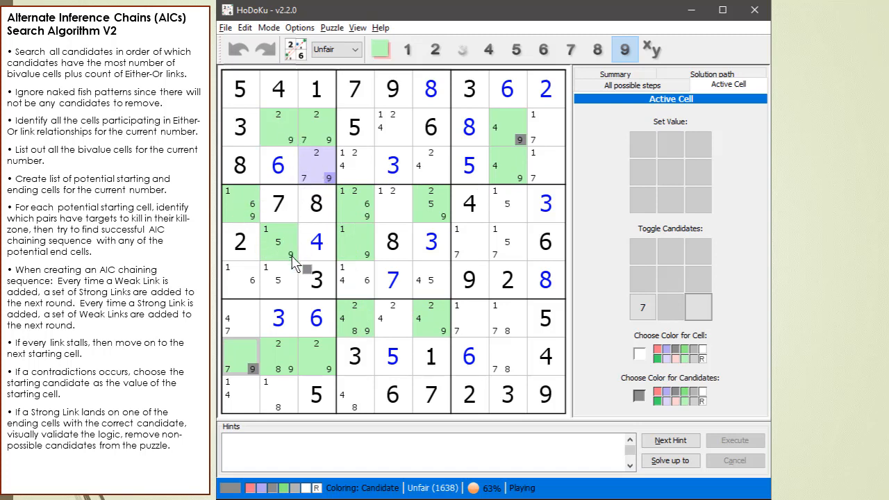
mouse_move(291, 192)
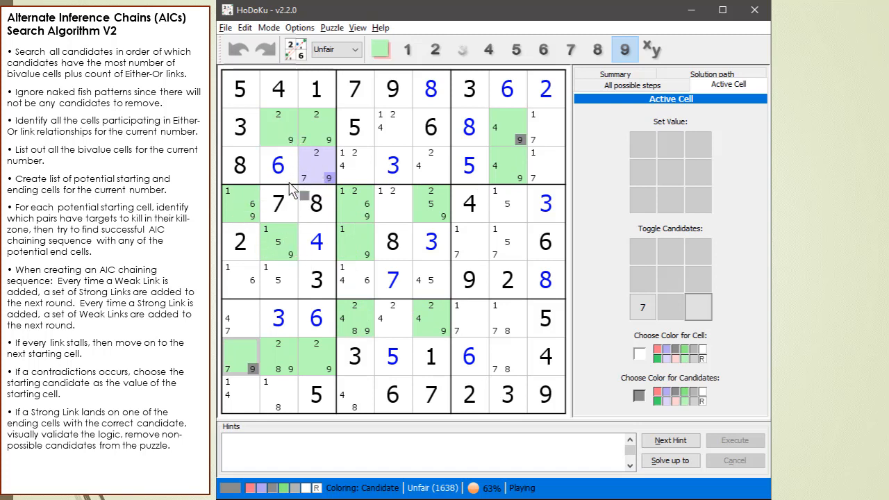
left_click(278, 241)
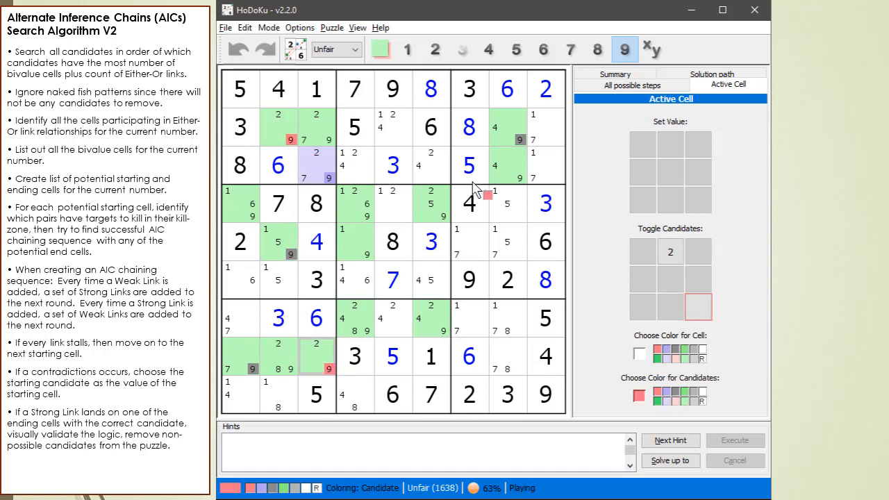
left_click(507, 165)
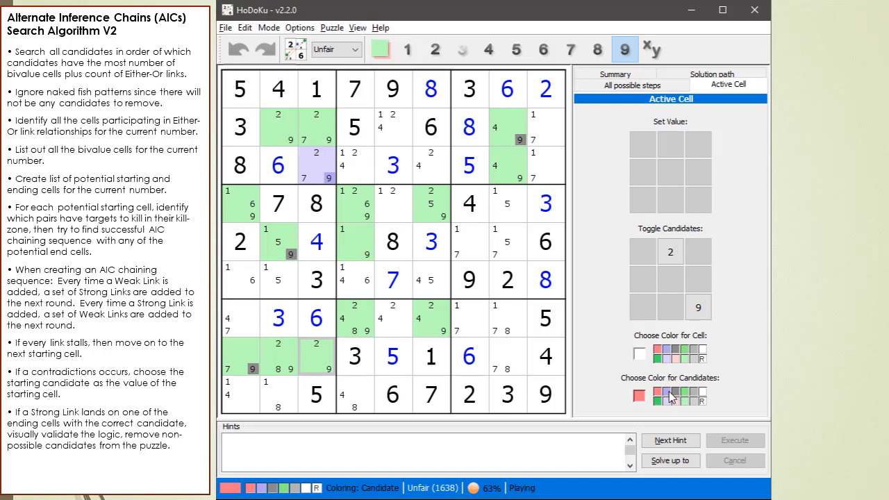
mouse_move(668, 401)
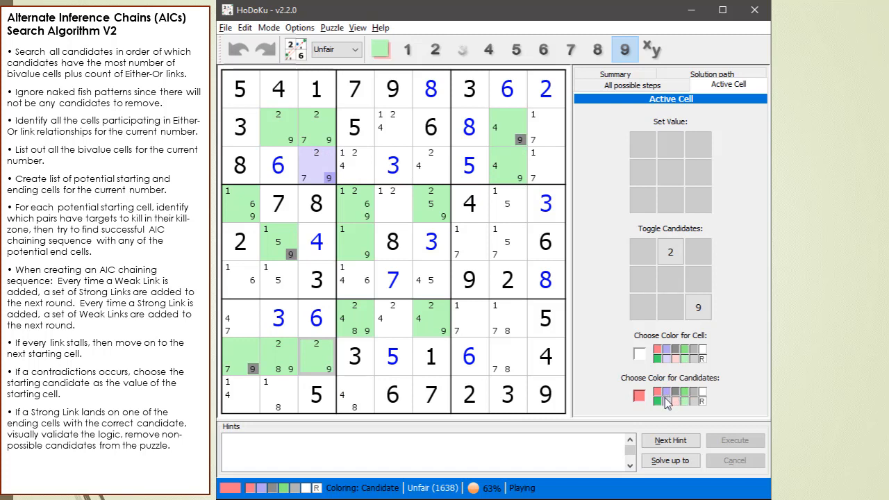
Colour the 4s in the two column-8 cells with opposite colours and highlight candidate 4.
left_click(507, 164)
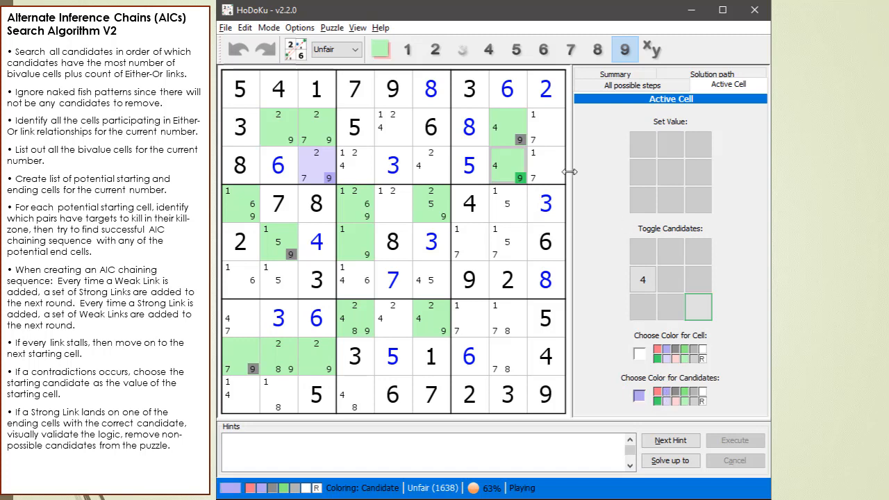
left_click(519, 139)
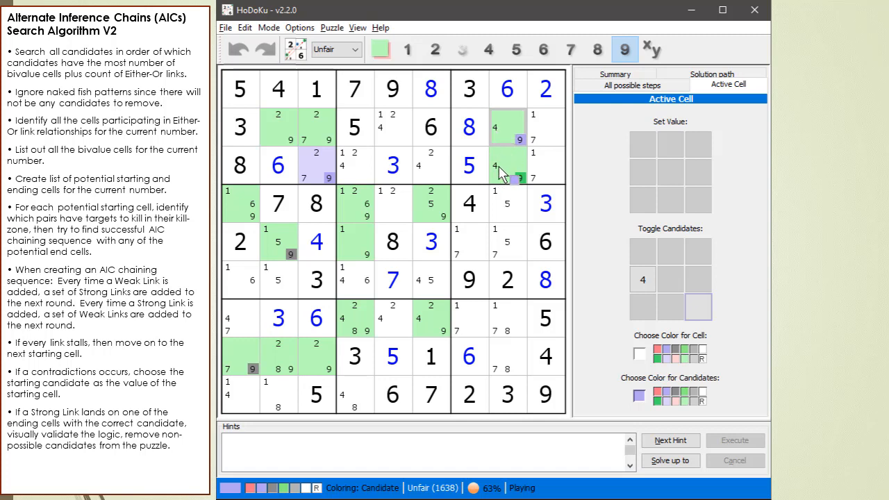
left_click(494, 165)
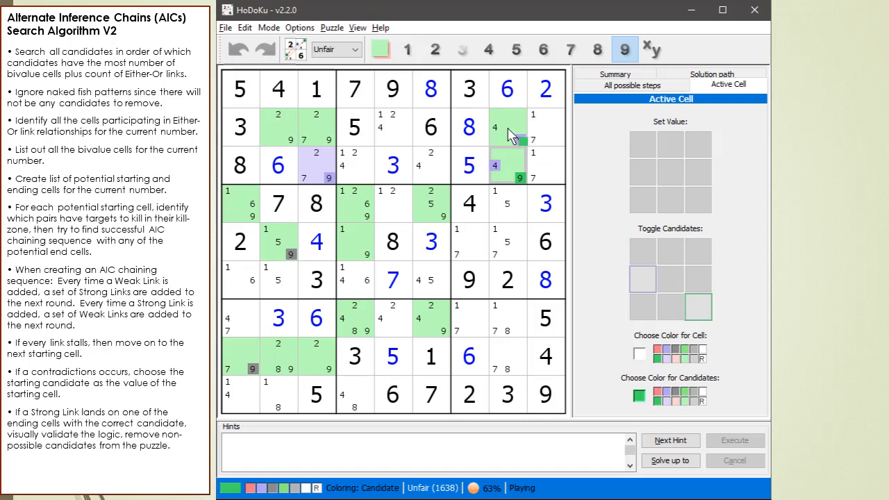
left_click(489, 50)
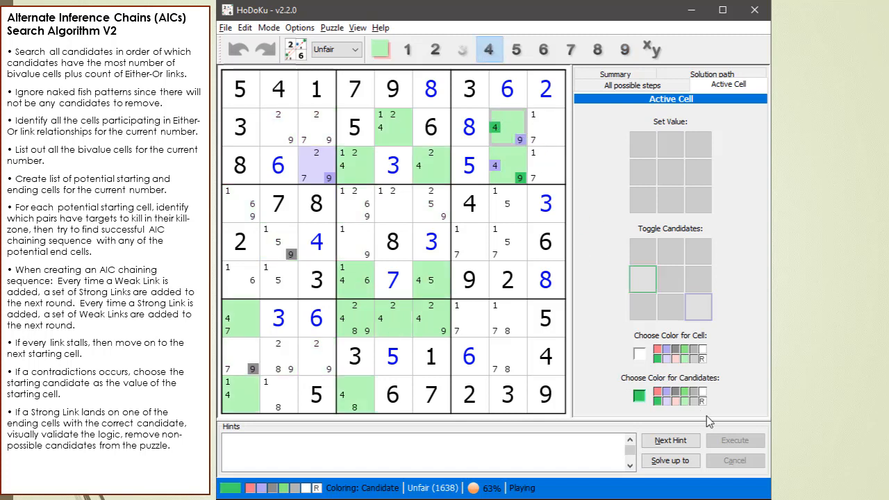
Colour the linked 4s in row 7 and the bottom-middle box purple, plus a green 7, alternating colours.
left_click(392, 127)
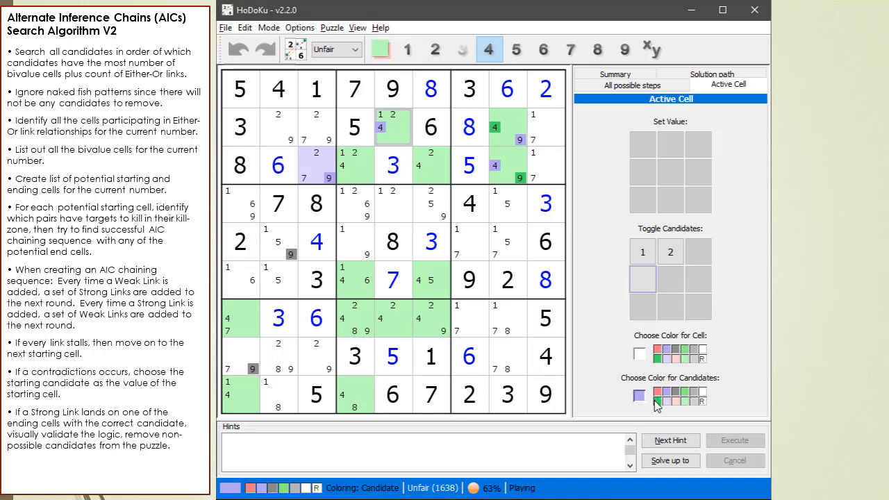
left_click(658, 397)
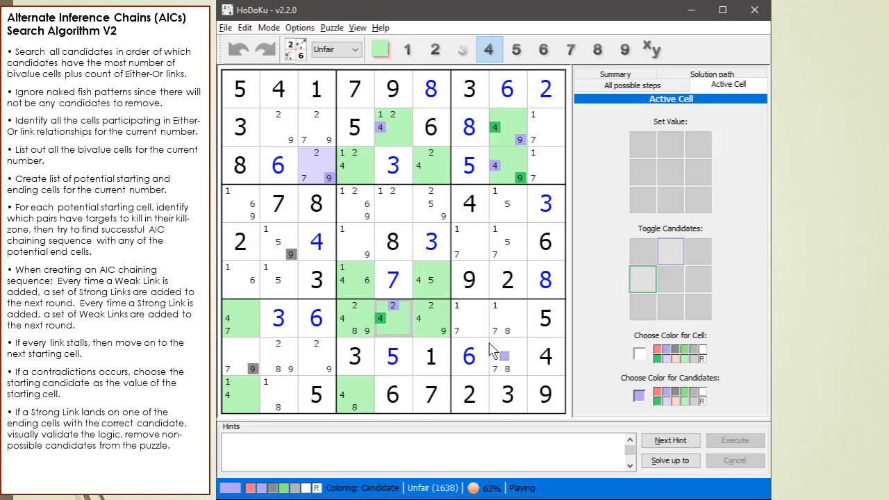
left_click(354, 318)
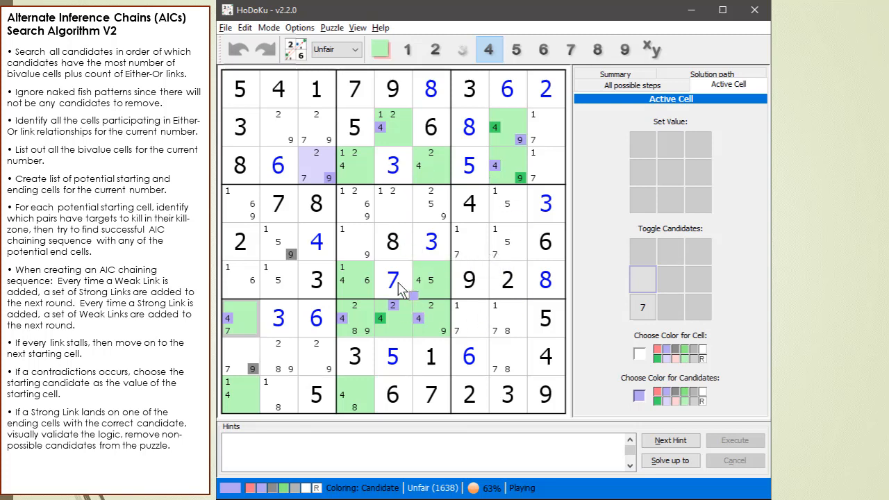
left_click(470, 253)
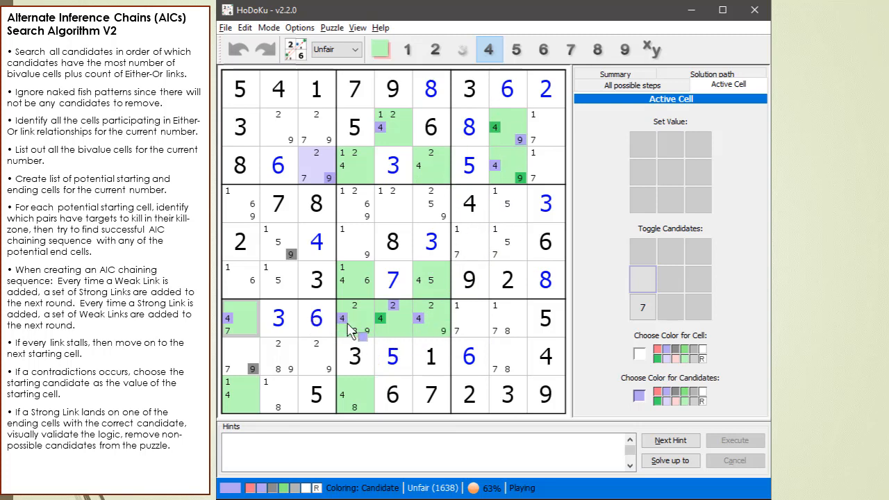
left_click(238, 330)
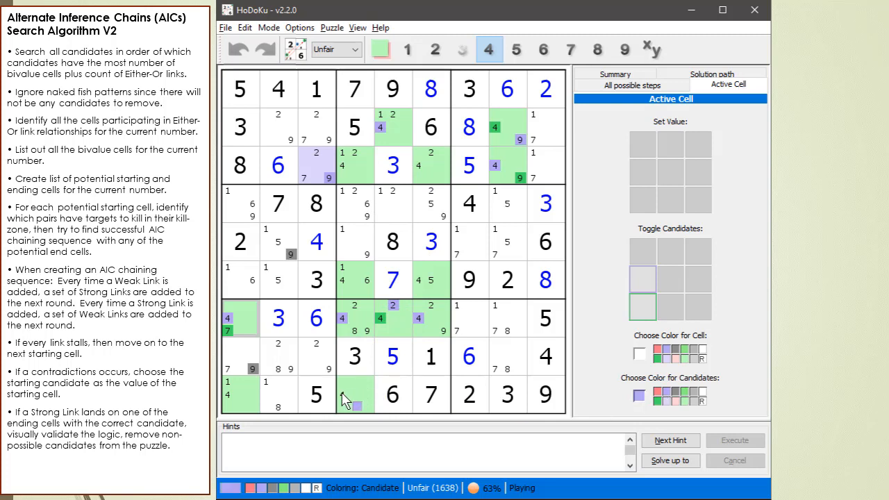
left_click(354, 396)
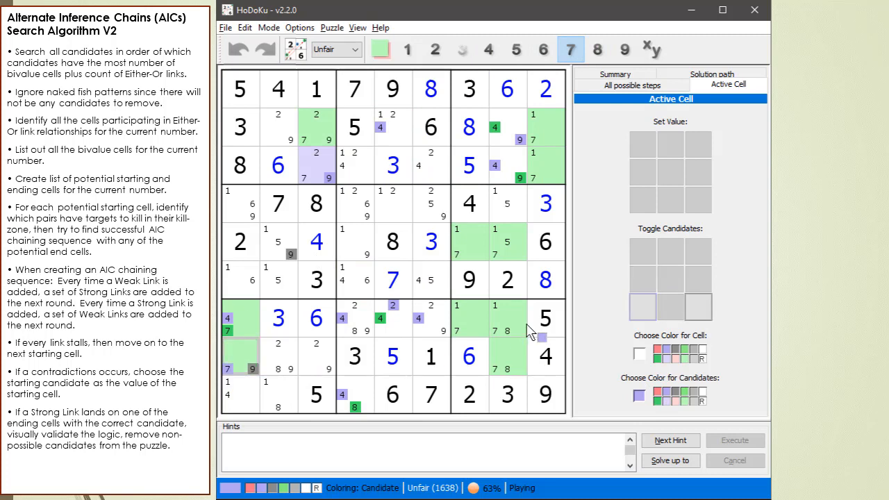
Filter on 7 and colour the two linked 7s in column 7 with alternating colours.
left_click(507, 318)
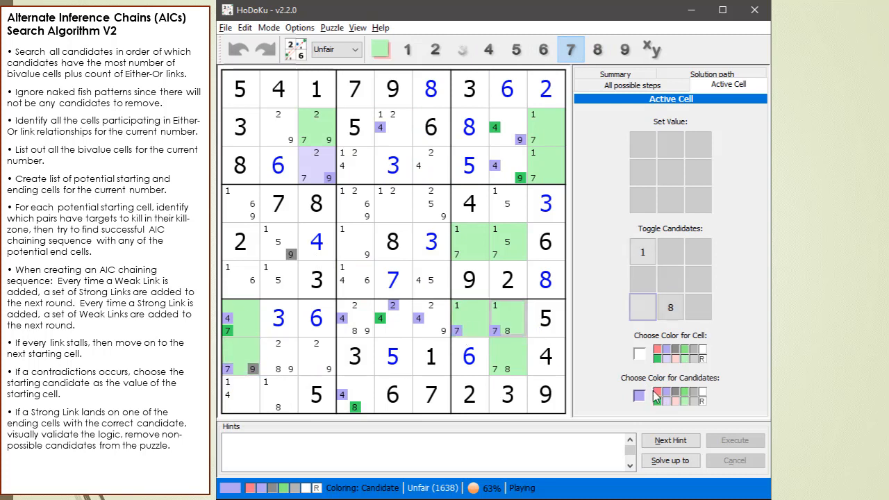
left_click(639, 396)
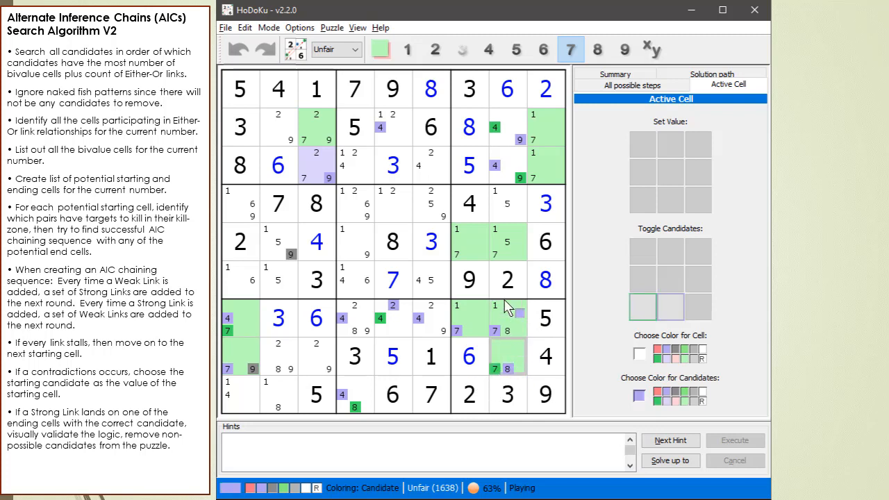
left_click(507, 241)
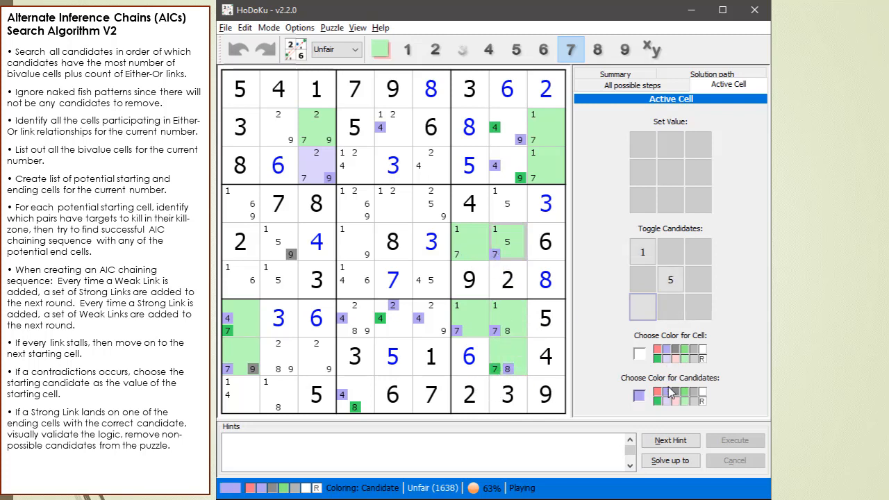
left_click(657, 394)
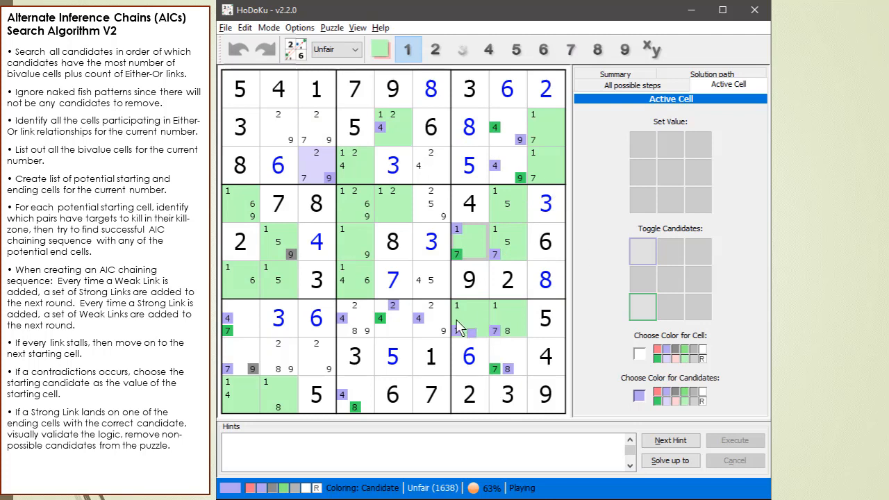
Filter on 1 then 8 and colour a linked 8 candidate to extend the chain.
left_click(569, 50)
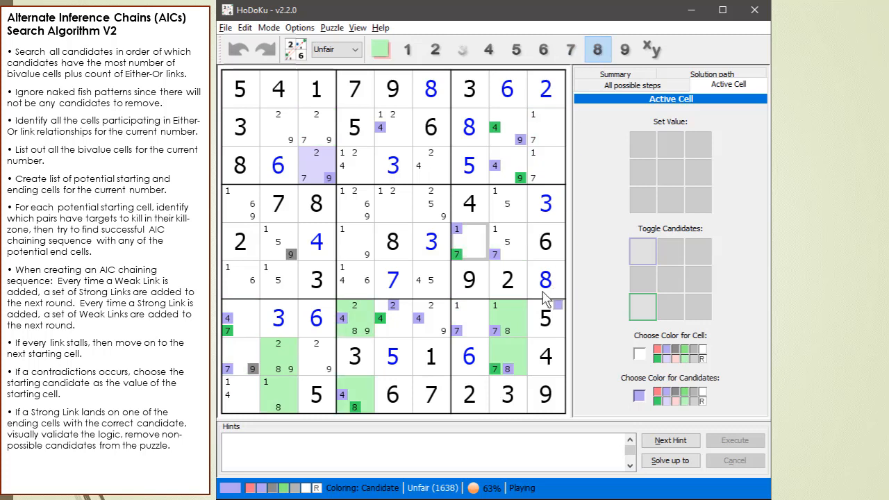
left_click(639, 396)
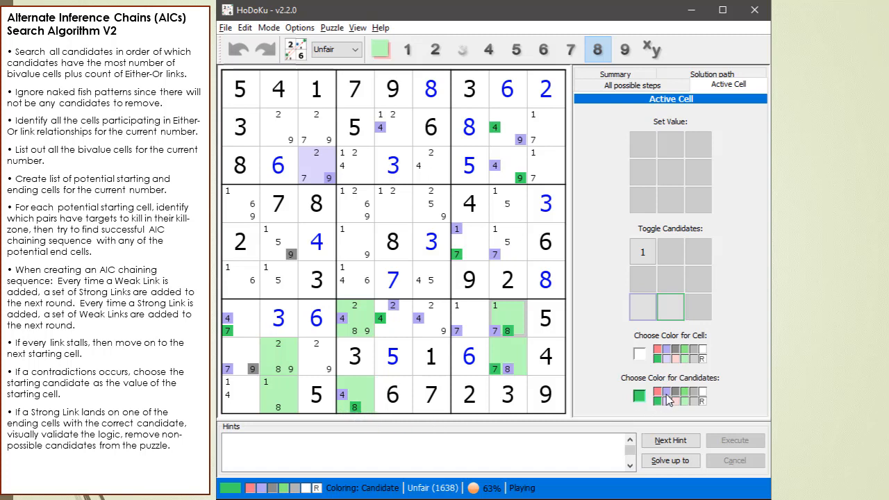
left_click(638, 396)
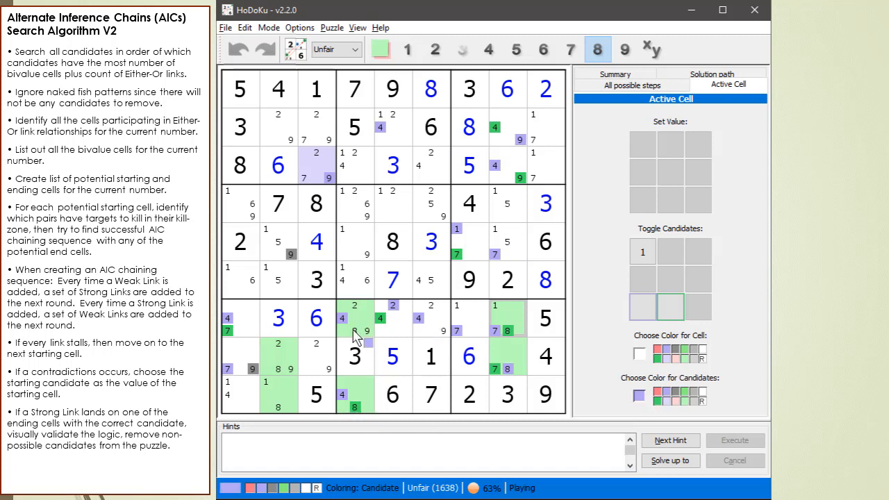
left_click(658, 403)
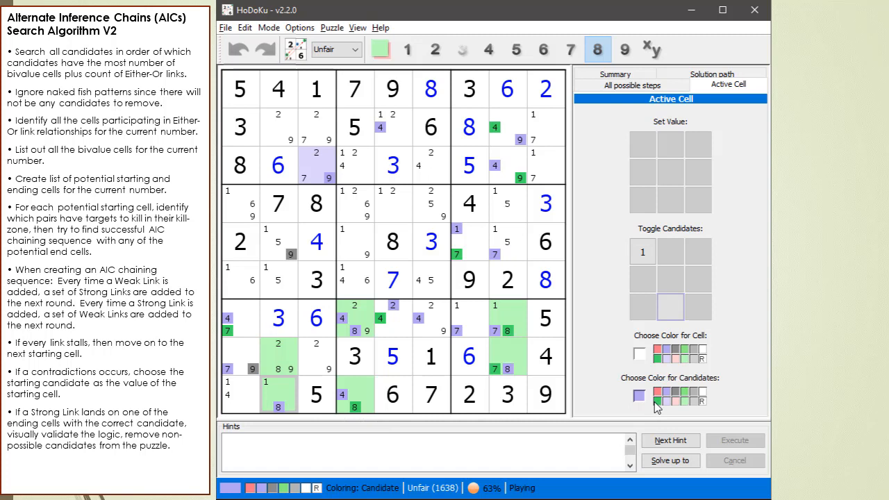
Colour the linked 8 and 1 in the bottom-left box with alternating colours, then highlight all candidate-1 cells.
left_click(637, 404)
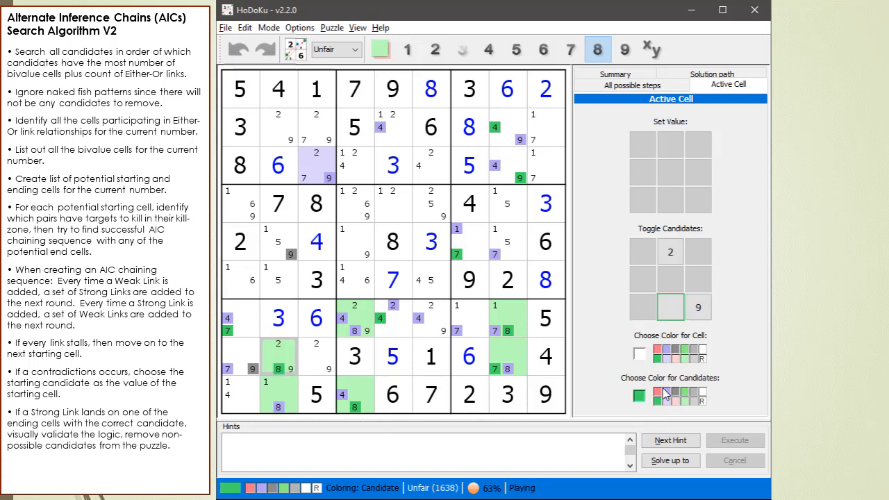
left_click(639, 395)
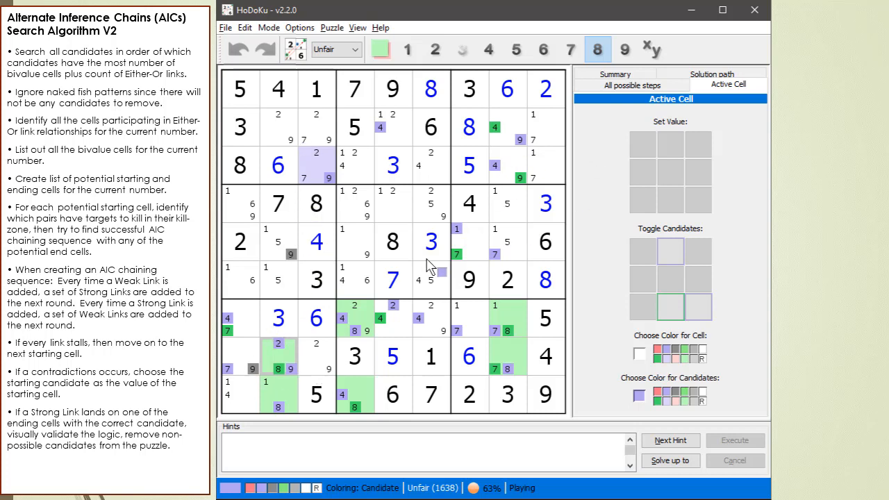
left_click(278, 408)
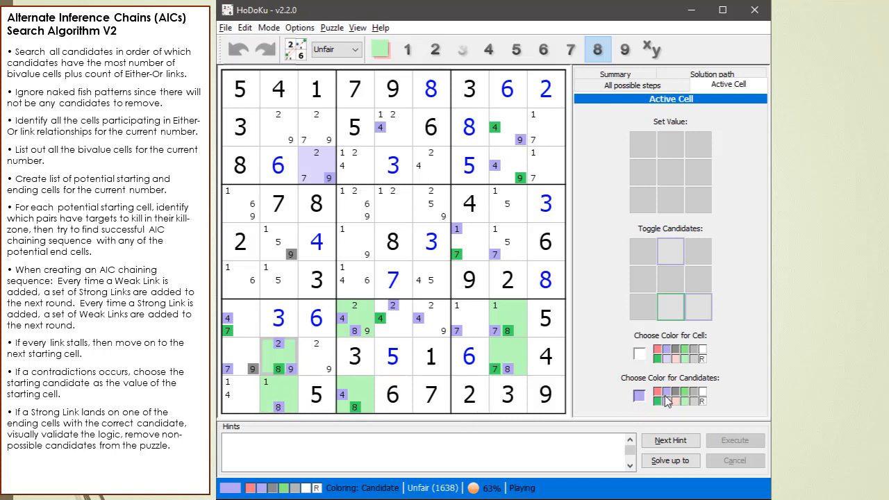
left_click(639, 395)
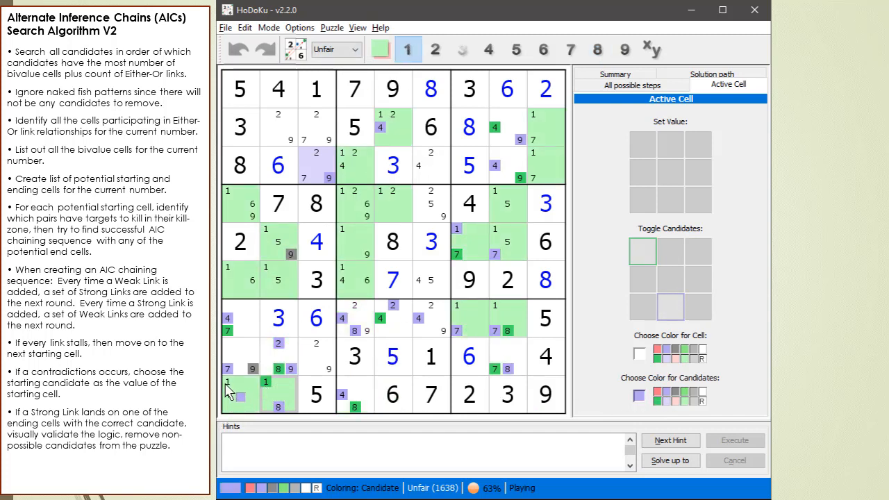
left_click(239, 395)
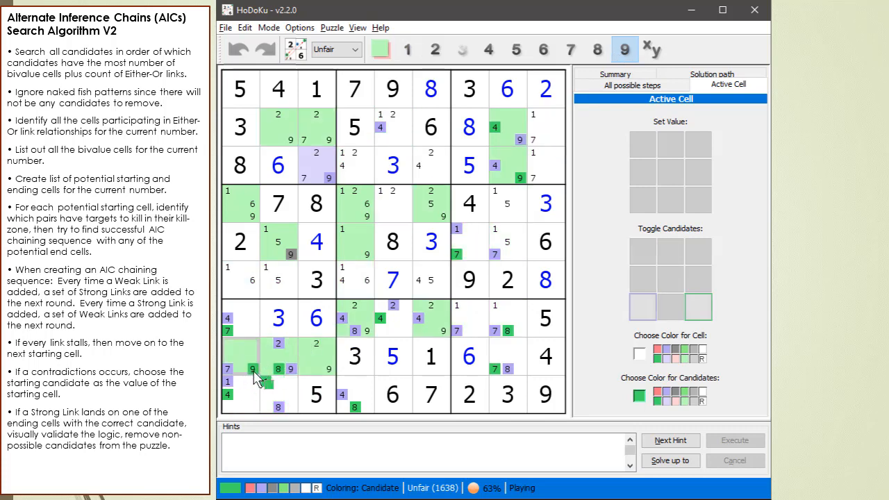
mouse_move(262, 372)
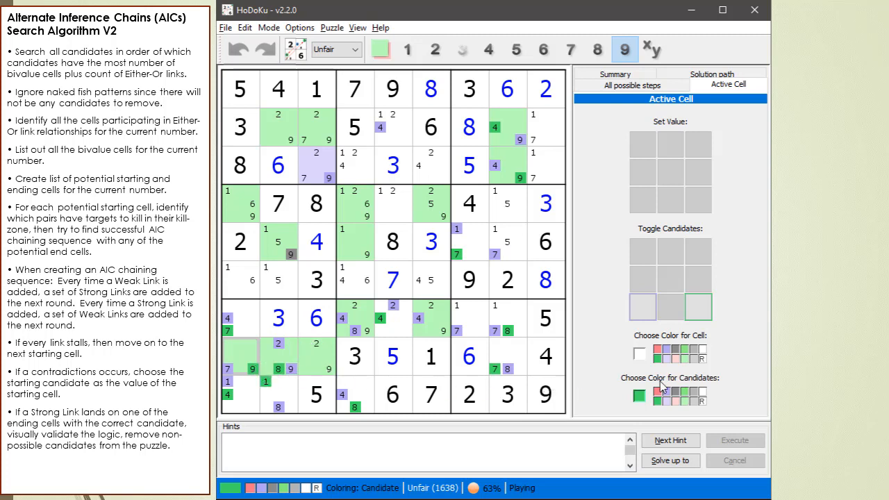
Eliminate the 9 from the chain's end cell and set its naked single 2 as the value.
left_click(658, 388)
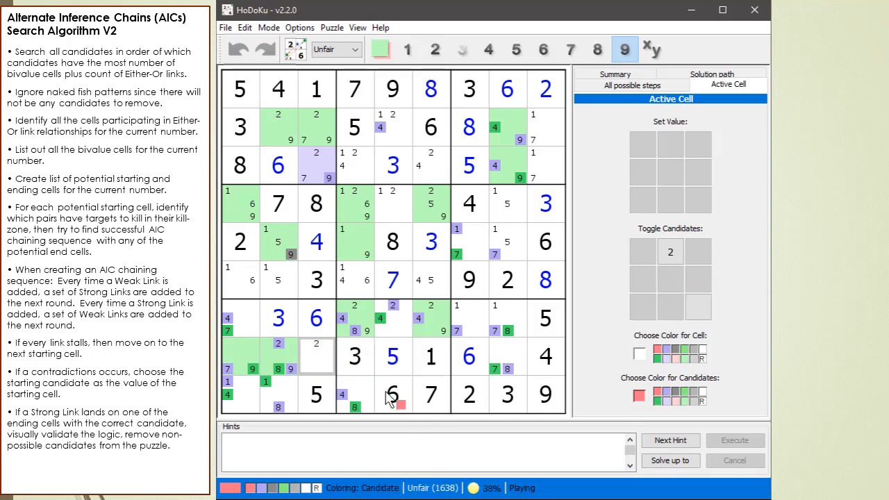
right_click(392, 395)
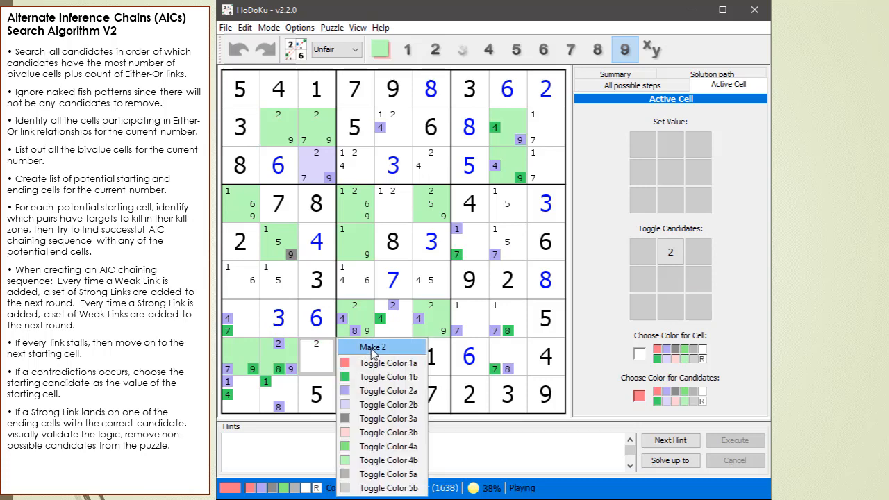
left_click(373, 348)
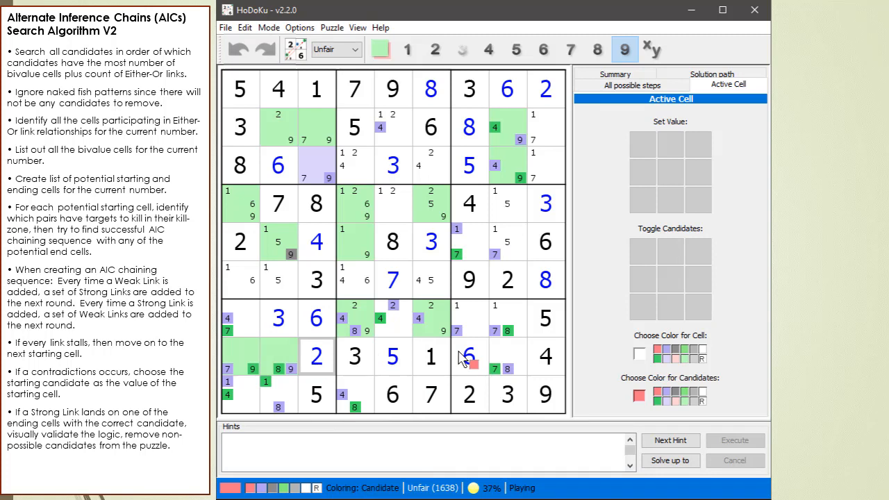